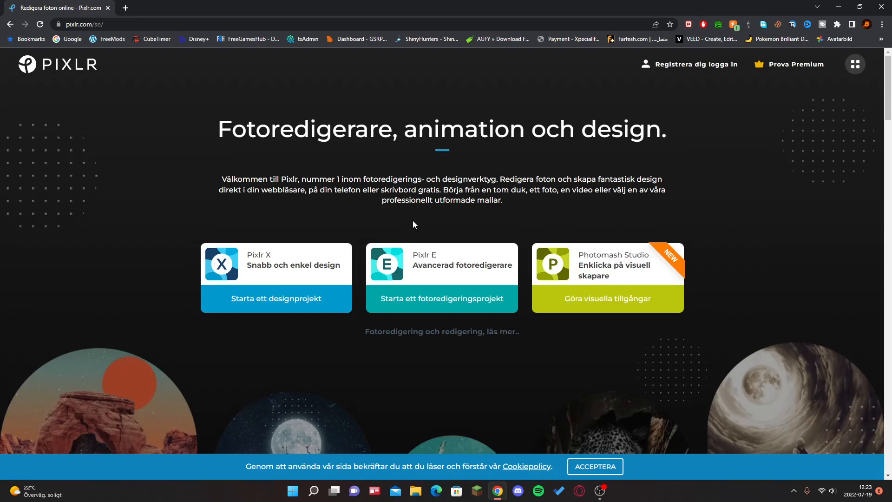
{"action": "mouse_move", "coordinate": [403, 233]}
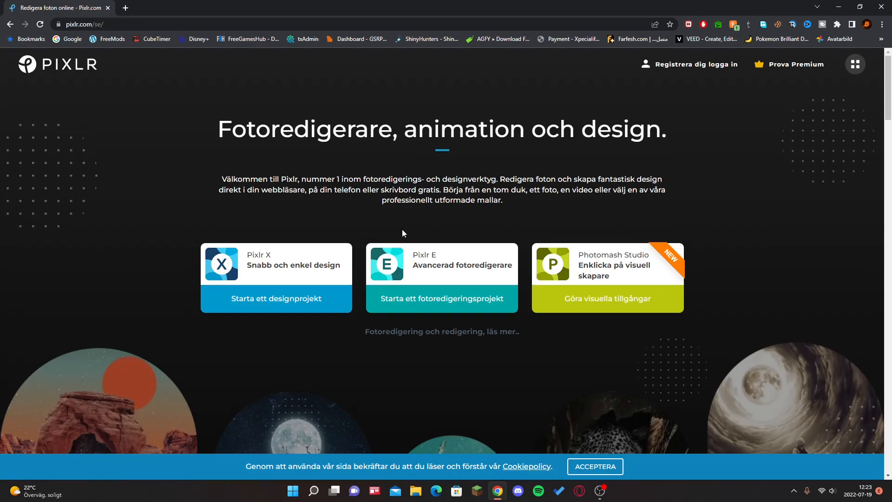
Create an 800×800 canvas from the YouTube profile preset, named BlazeTwo
{"action": "left_click", "coordinate": [440, 298]}
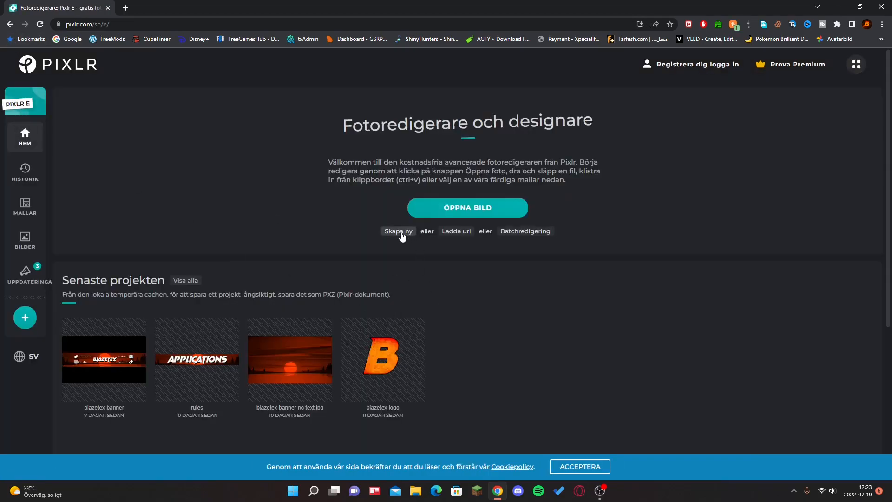
{"action": "left_click", "coordinate": [397, 231]}
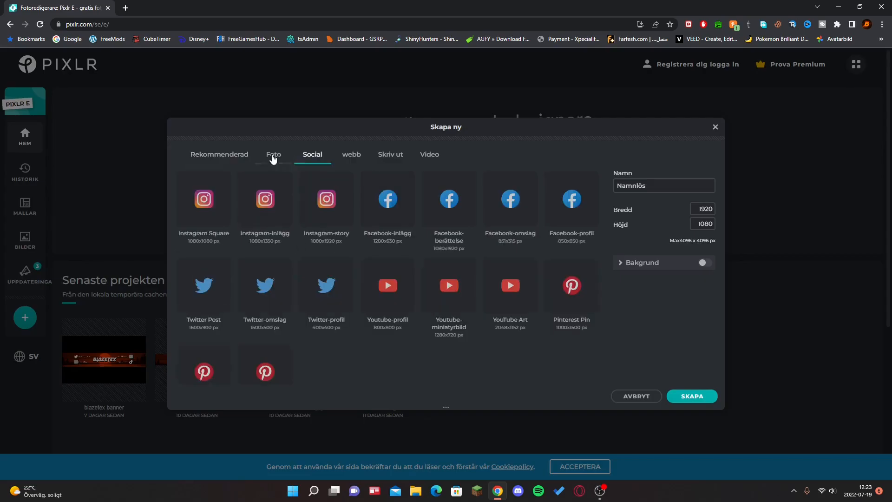
{"action": "mouse_move", "coordinate": [311, 158]}
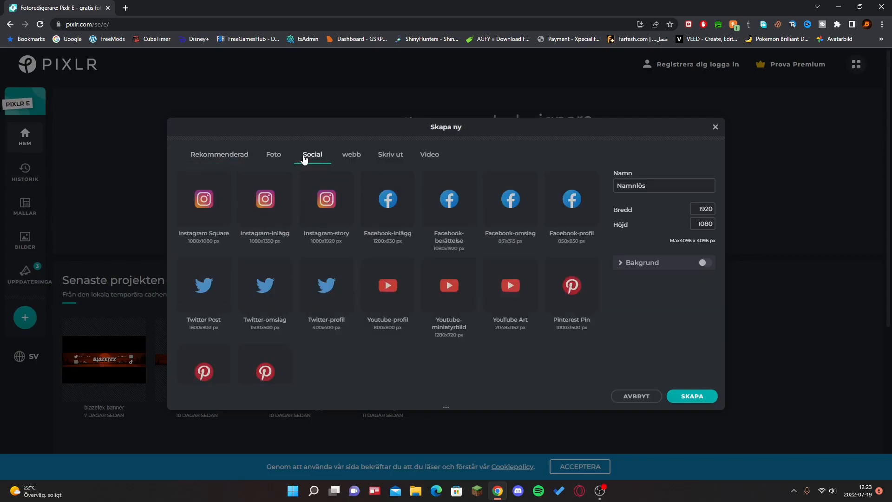
{"action": "left_click", "coordinate": [386, 285]}
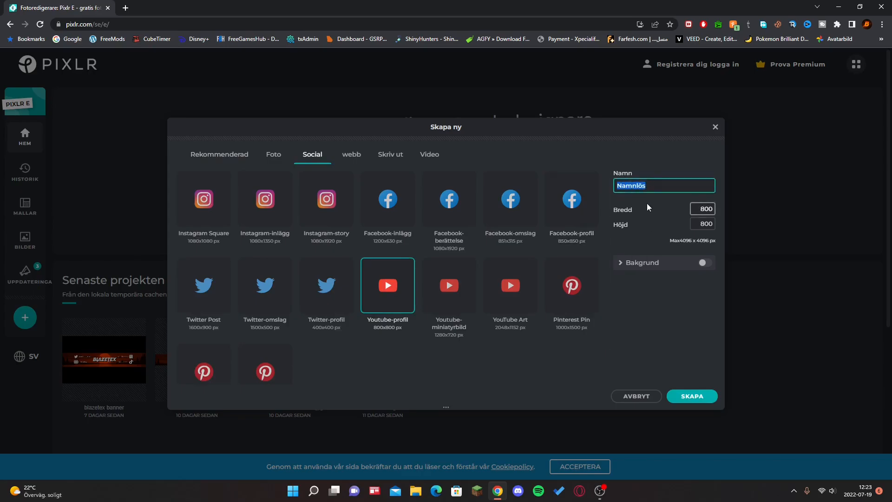
{"action": "type", "text": "Blazetex"}
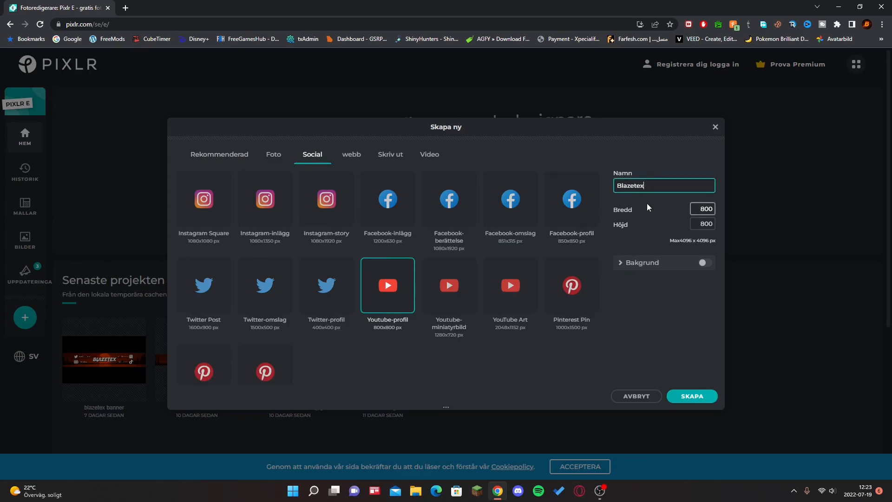
{"action": "key", "text": "Backspace"}
{"action": "type", "text": "Two"}
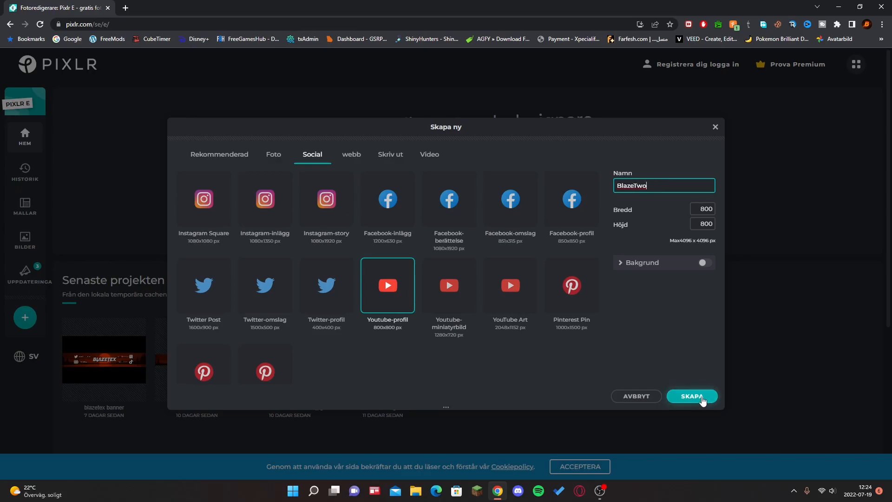
{"action": "left_click", "coordinate": [691, 396]}
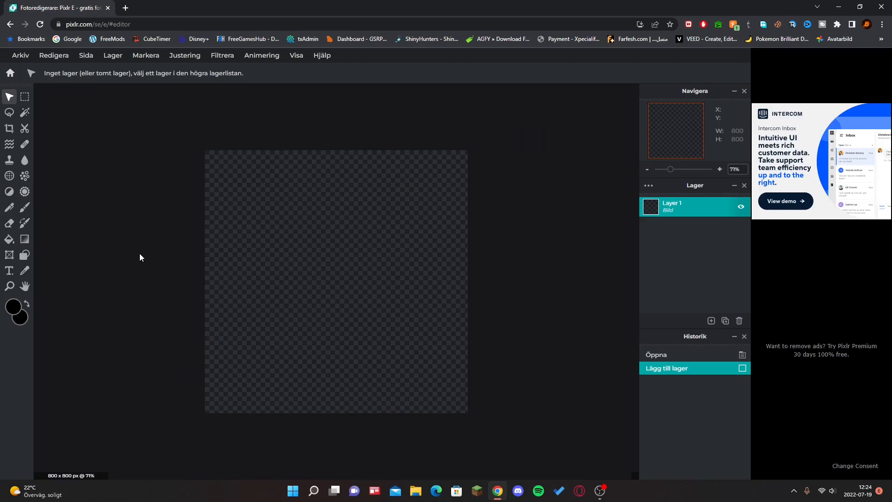
{"action": "mouse_move", "coordinate": [9, 175]}
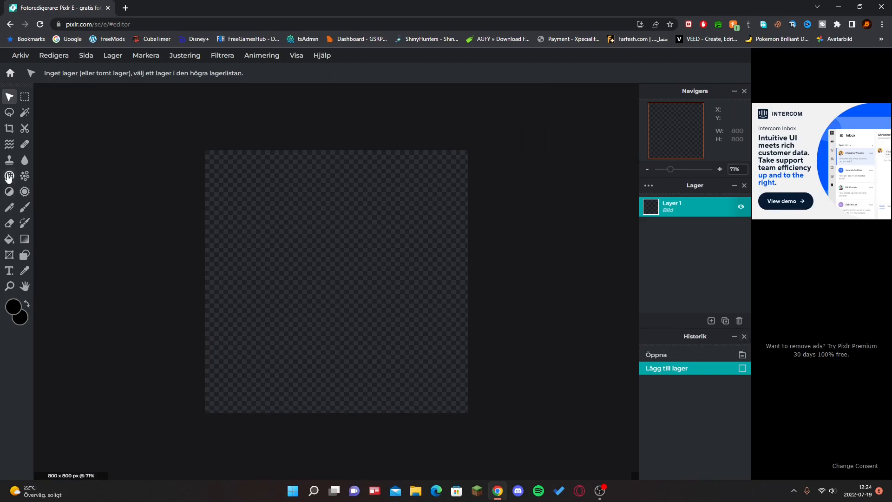
Add bold black 'B2' text filling the middle of the canvas
{"action": "left_click", "coordinate": [9, 271]}
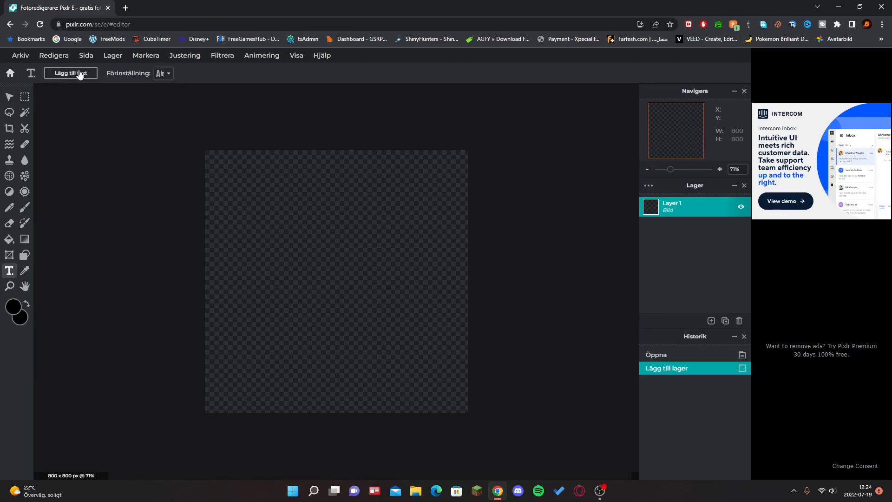
{"action": "left_click", "coordinate": [71, 73]}
{"action": "type", "text": "B2"}
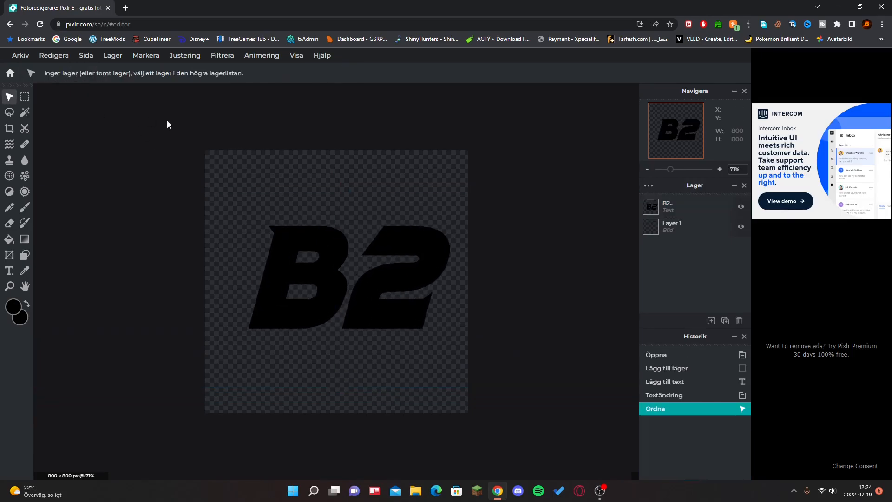
{"action": "left_click", "coordinate": [682, 206]}
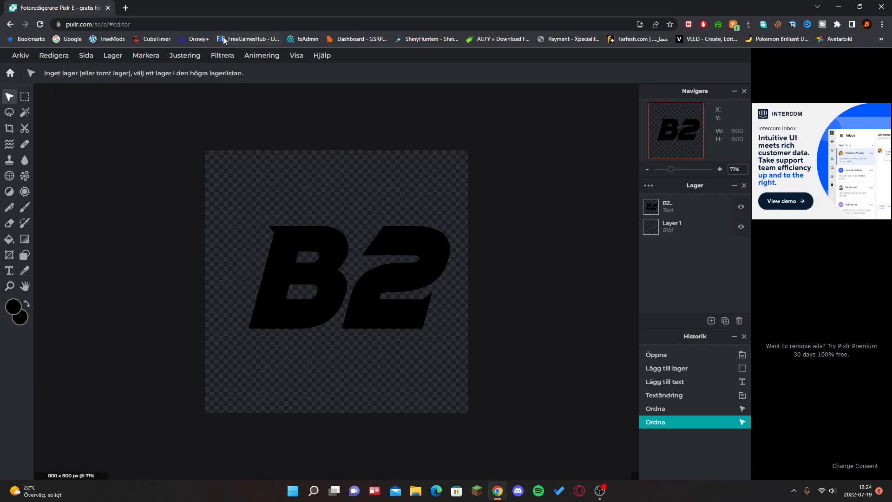
{"action": "left_click", "coordinate": [677, 206]}
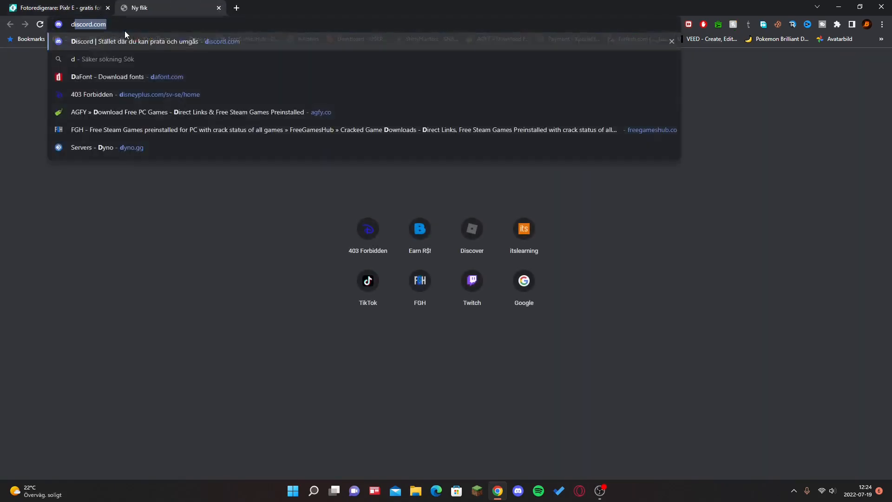
Go to dafont.com and browse the Gothic > Modern font category
{"action": "type", "text": "dafo"}
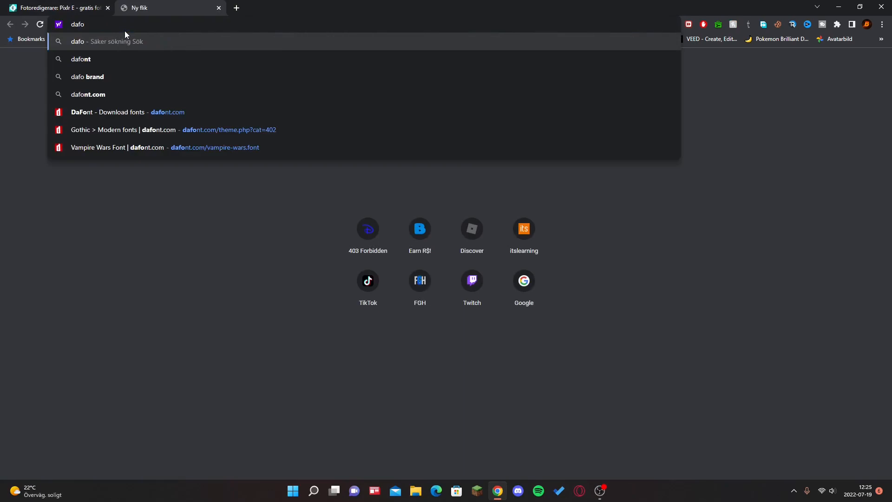
{"action": "left_click", "coordinate": [117, 112]}
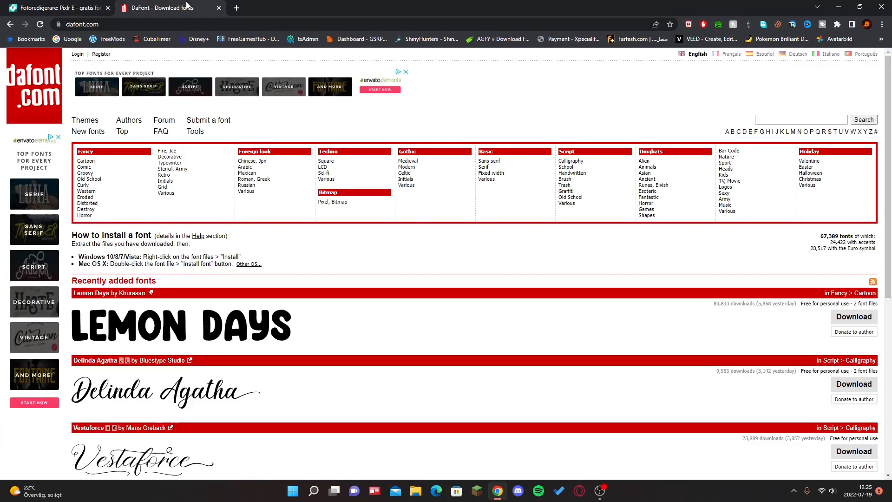
{"action": "mouse_move", "coordinate": [106, 196]}
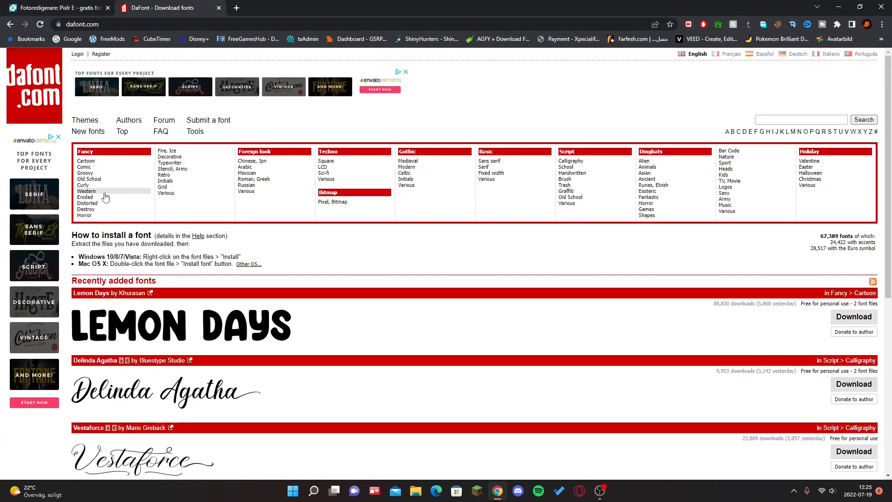
{"action": "mouse_move", "coordinate": [483, 201]}
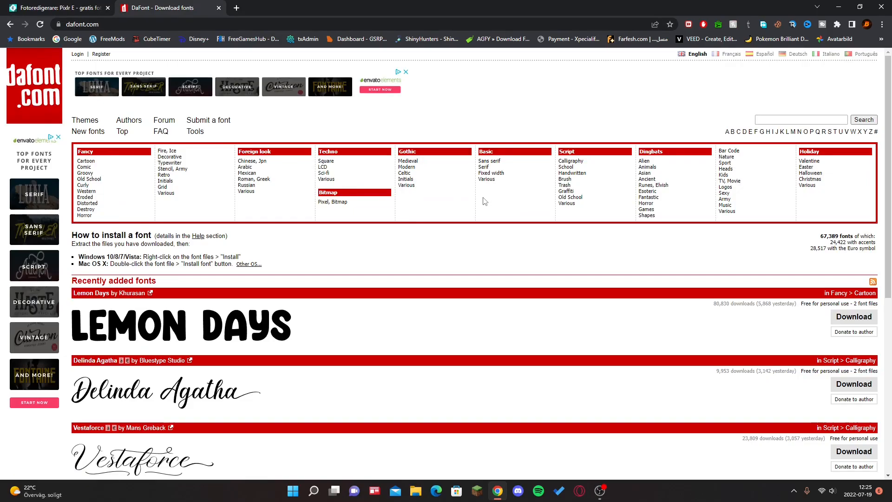
{"action": "mouse_move", "coordinate": [407, 160]}
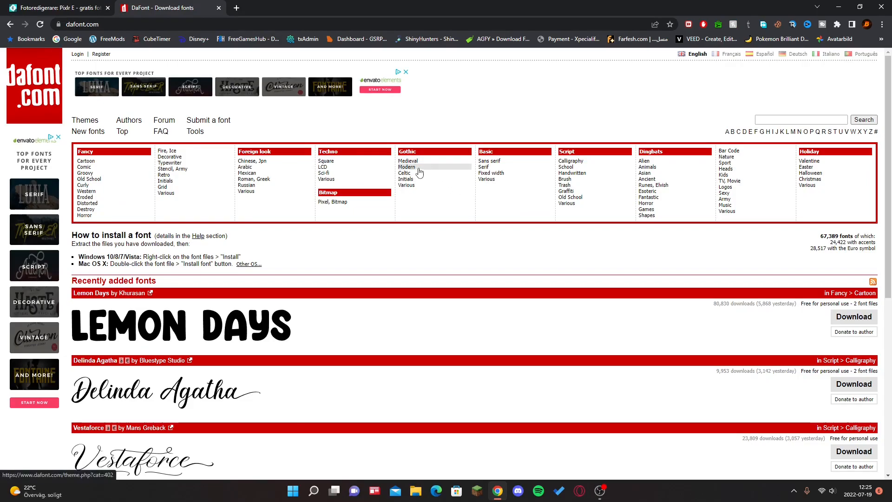
{"action": "left_click", "coordinate": [407, 167]}
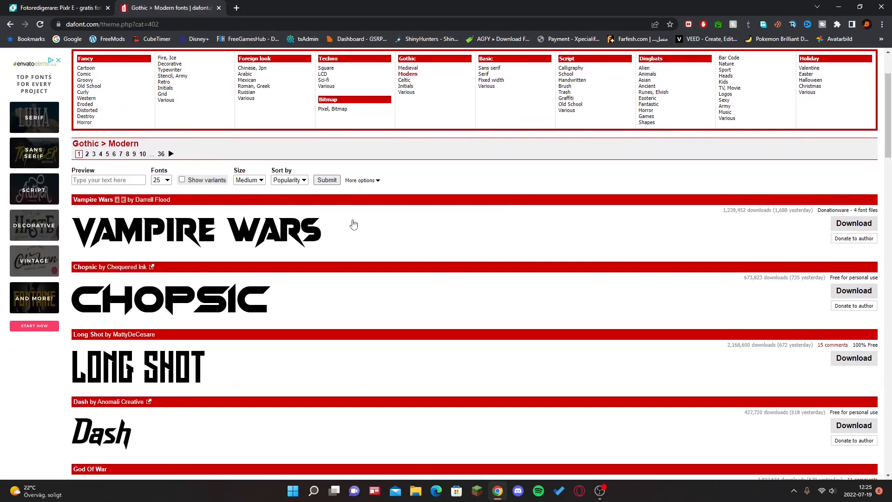
{"action": "scroll", "scroll_direction": "down", "scroll_amount": 3}
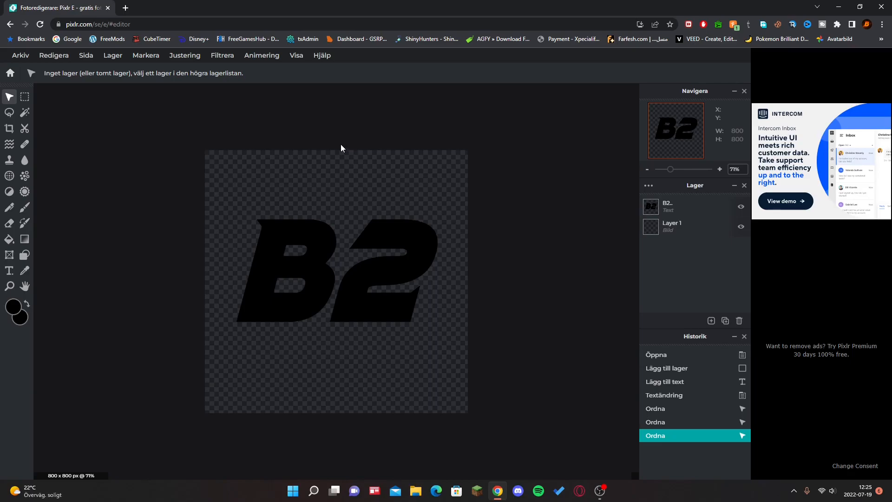
Look through Downloads via Open image for a texture, finding none
{"action": "left_click", "coordinate": [20, 55]}
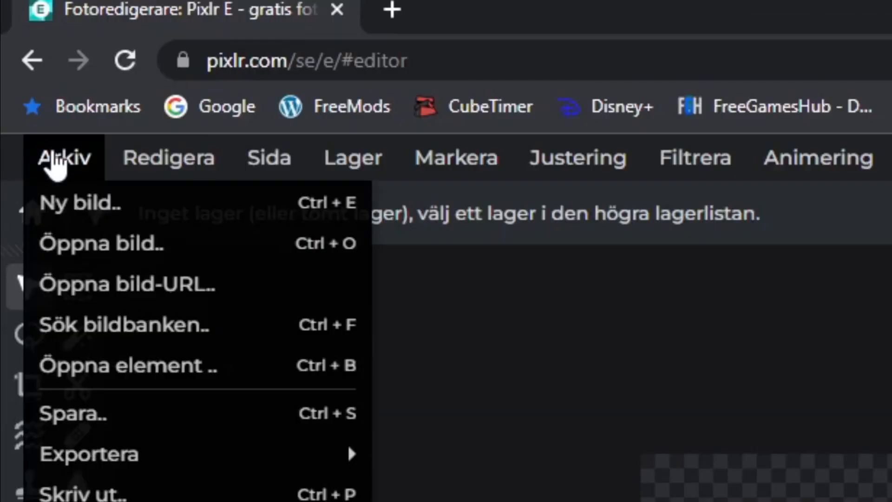
{"action": "left_click", "coordinate": [101, 243]}
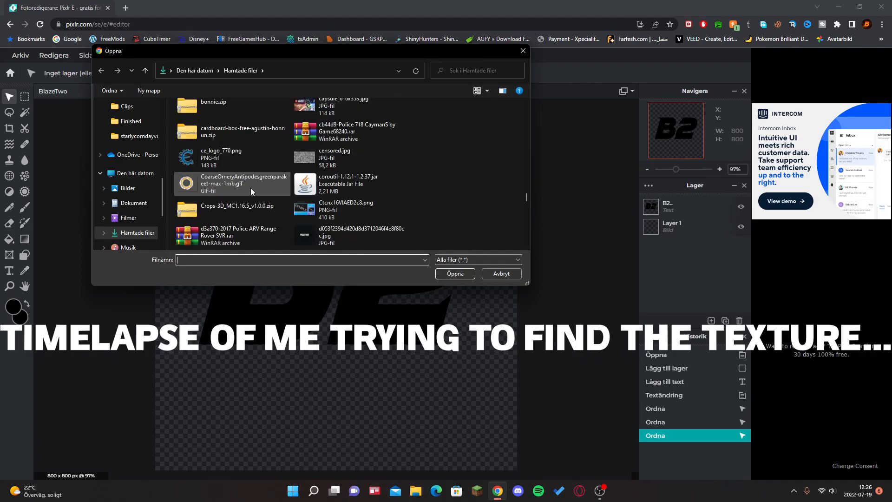
{"action": "scroll", "scroll_direction": "down", "scroll_amount": 3}
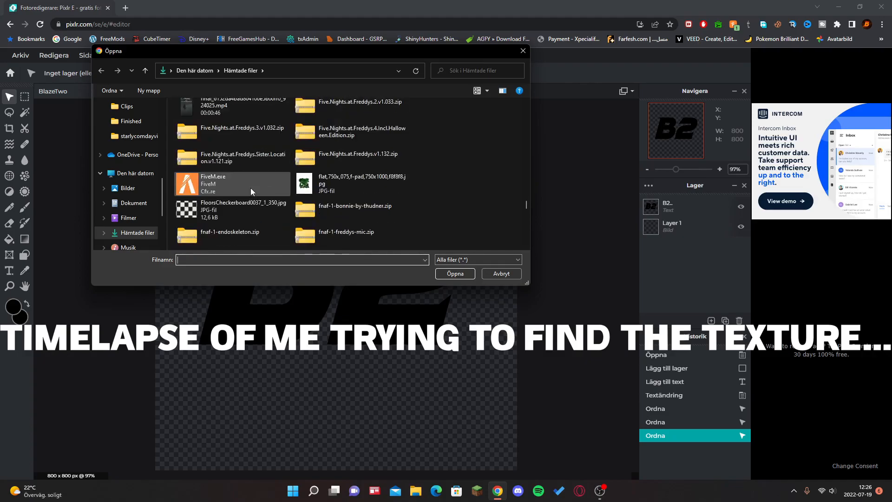
{"action": "scroll", "scroll_direction": "down", "scroll_amount": 3}
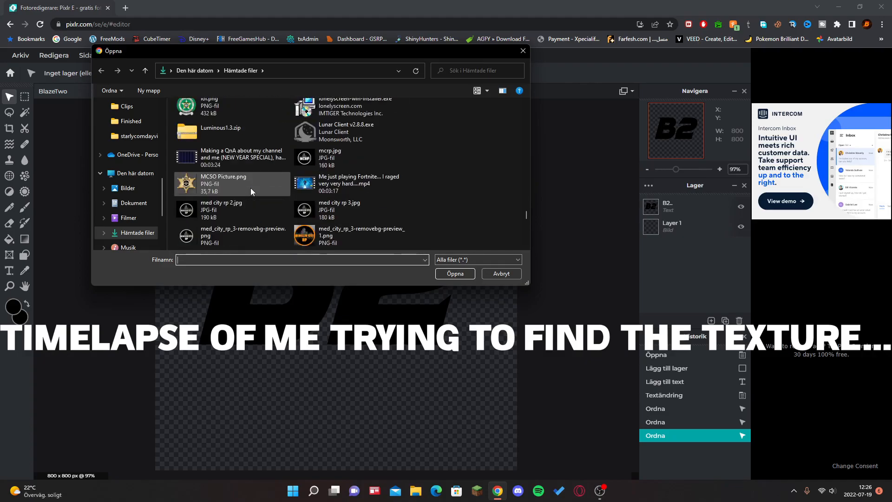
{"action": "scroll", "scroll_direction": "down", "scroll_amount": 3}
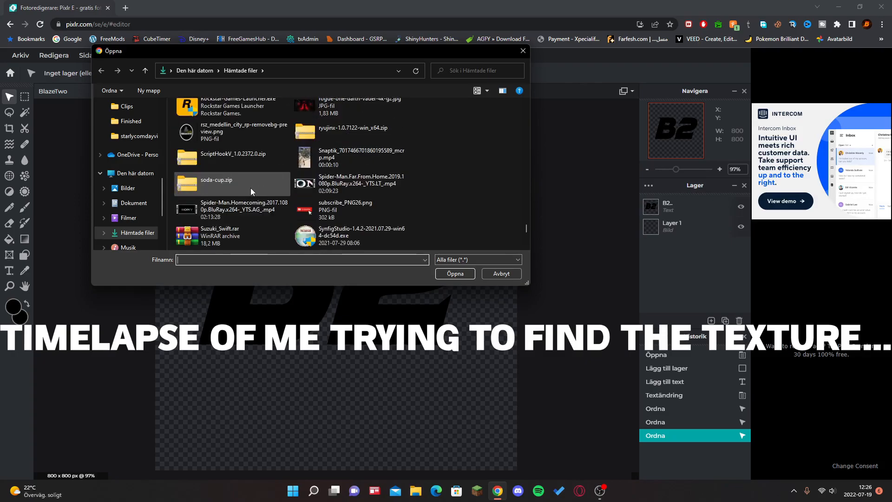
{"action": "scroll", "scroll_direction": "down", "scroll_amount": 3}
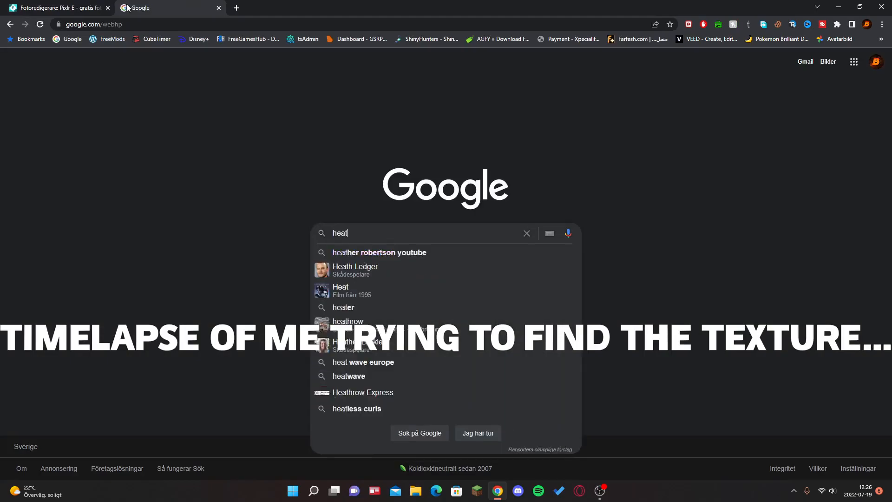
Search Google Images for 'heated up metal texture' and download a red metal texture
{"action": "key", "text": "Return"}
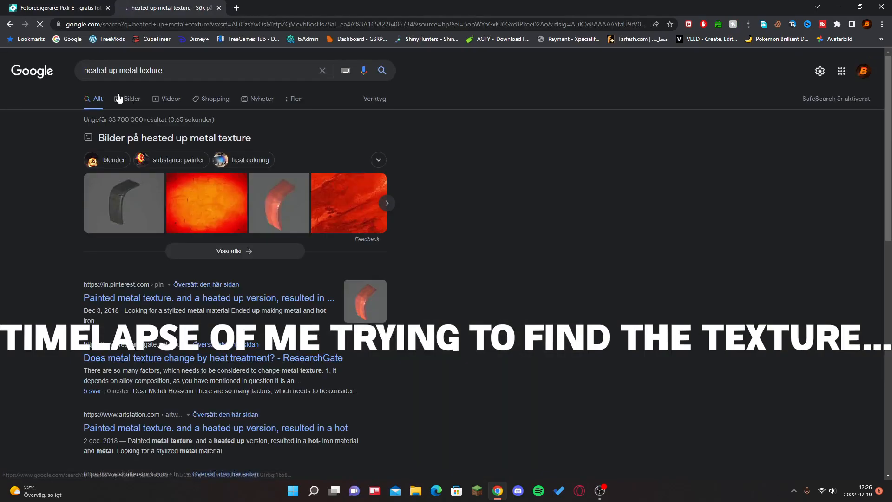
{"action": "left_click", "coordinate": [131, 99]}
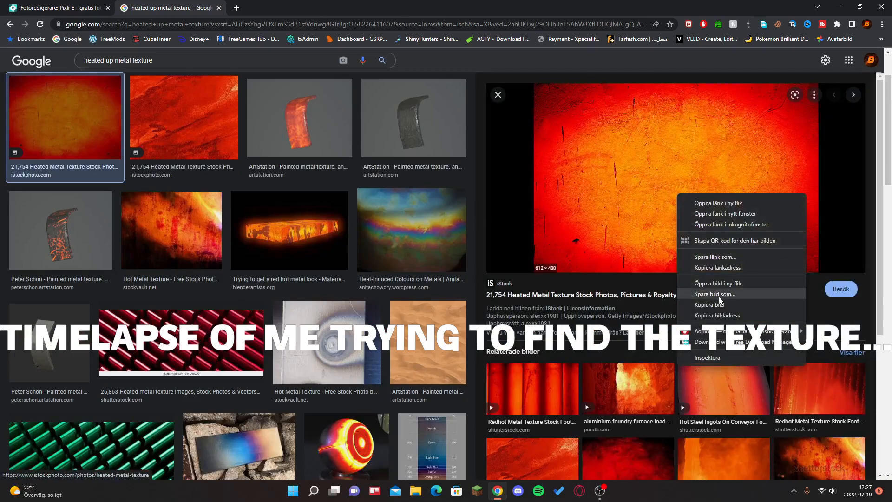
{"action": "left_click", "coordinate": [715, 293]}
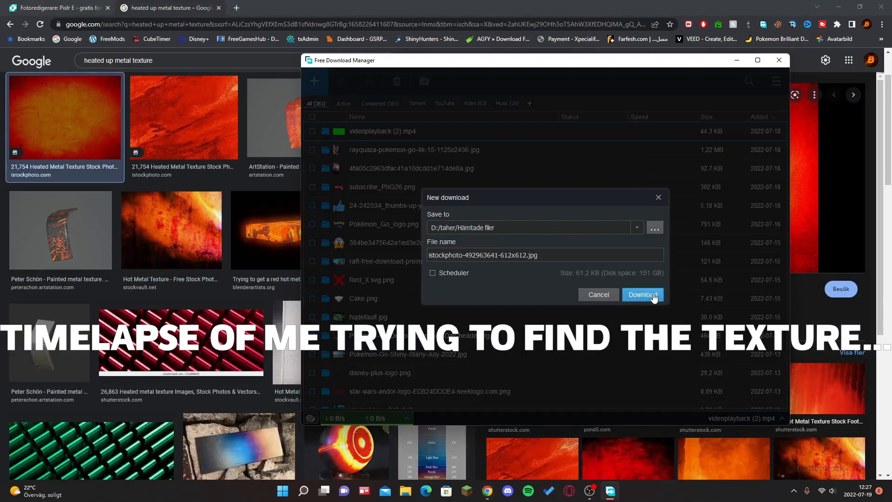
{"action": "left_click", "coordinate": [641, 294]}
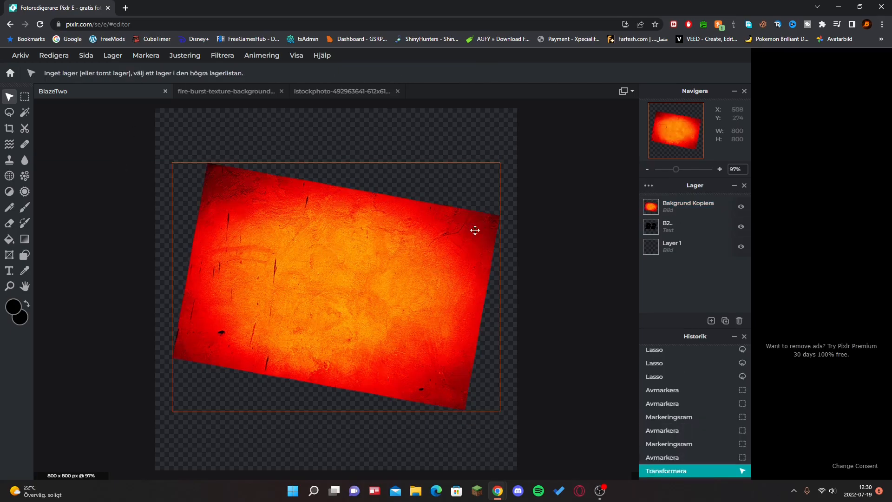
Confirm the rotated texture placement and magic-wand select the B2 letter shapes
{"action": "left_click", "coordinate": [682, 227]}
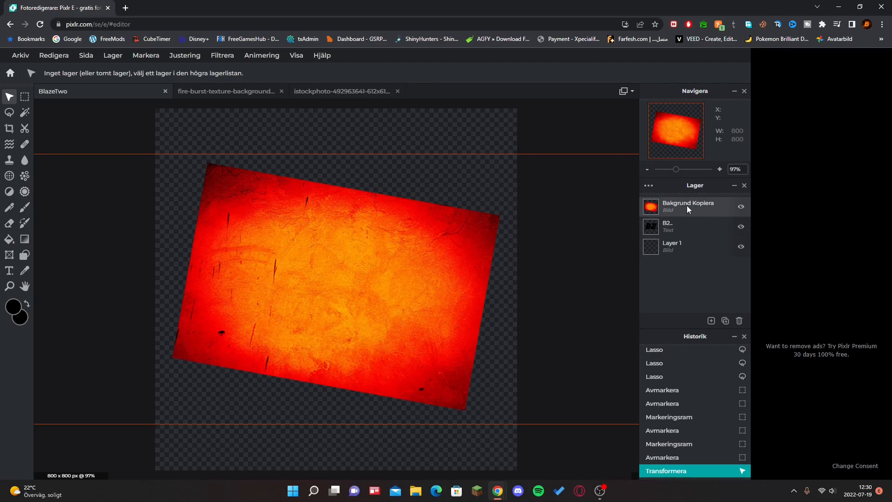
{"action": "left_click", "coordinate": [682, 225]}
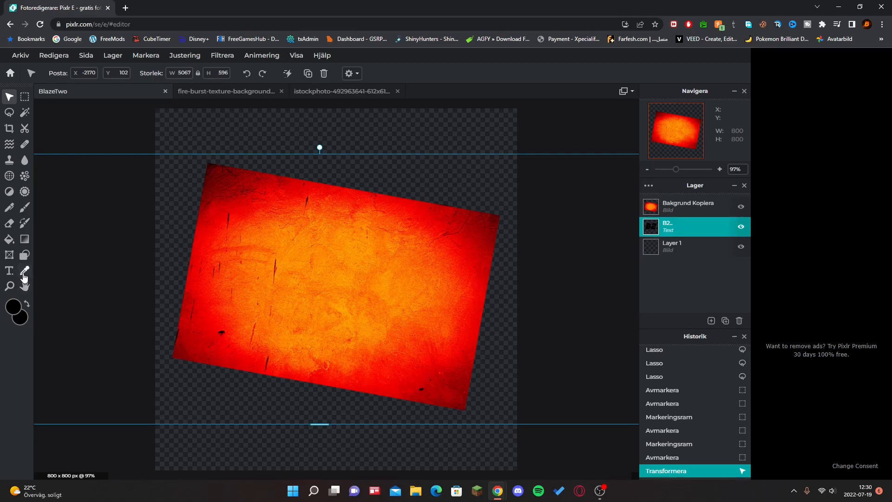
{"action": "mouse_move", "coordinate": [9, 238]}
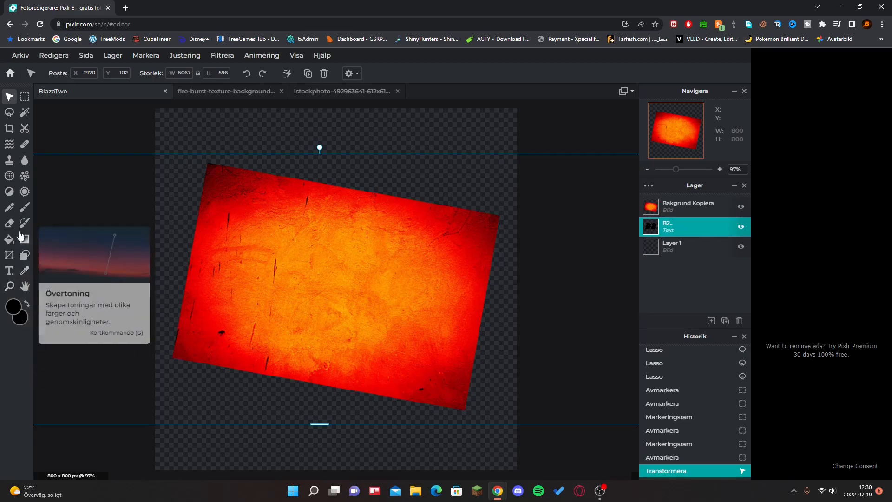
{"action": "mouse_move", "coordinate": [25, 113]}
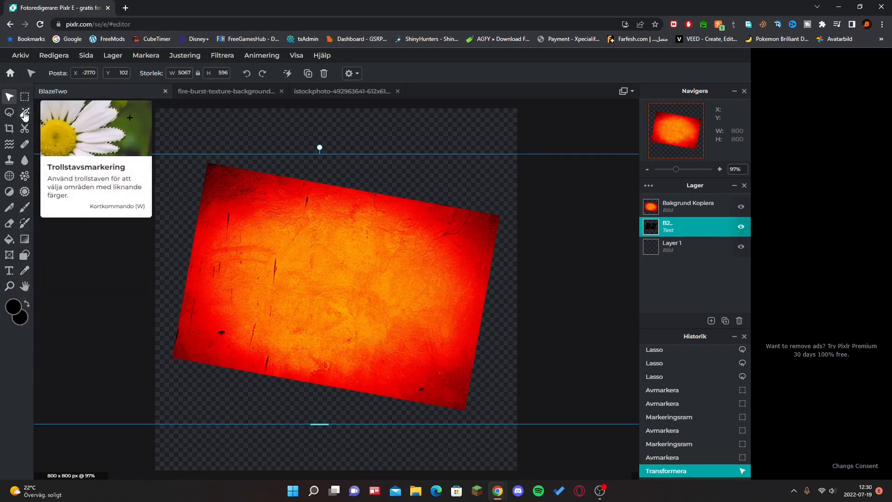
{"action": "left_click", "coordinate": [24, 112]}
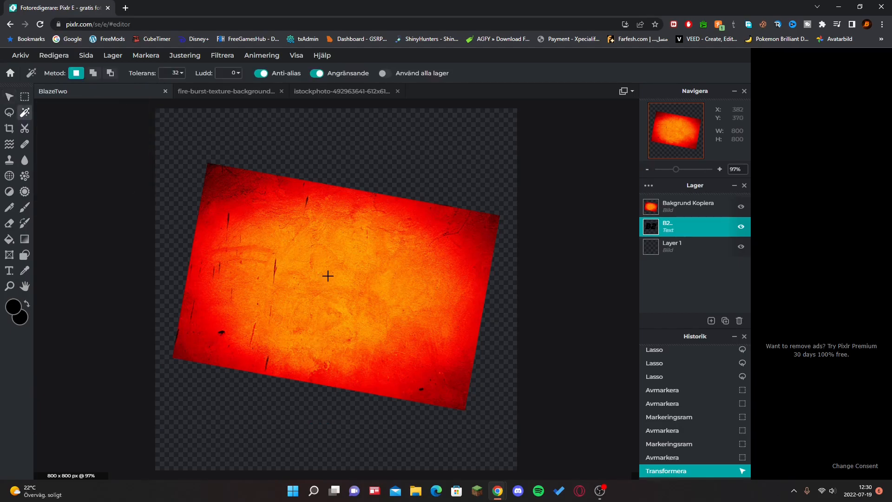
{"action": "left_click", "coordinate": [327, 276]}
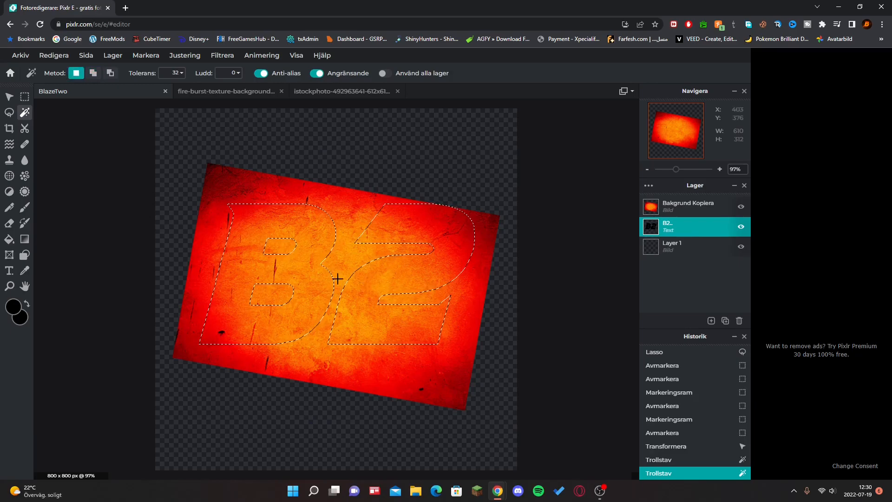
Invert the selection, clear the texture outside the letters, and delete the text layer
{"action": "right_click", "coordinate": [335, 279]}
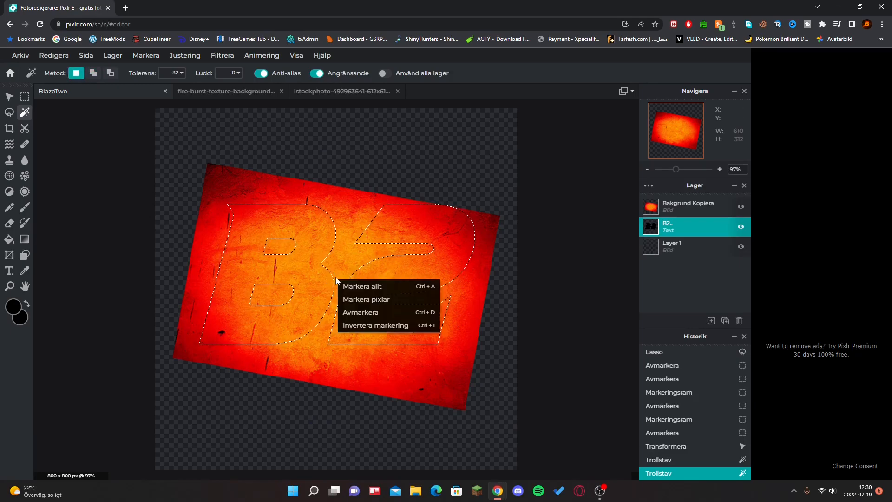
{"action": "mouse_move", "coordinate": [375, 324]}
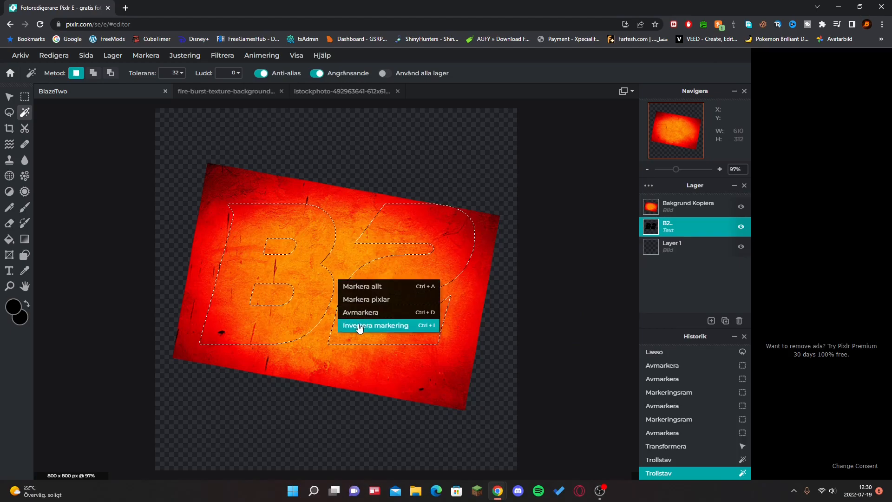
{"action": "left_click", "coordinate": [376, 325]}
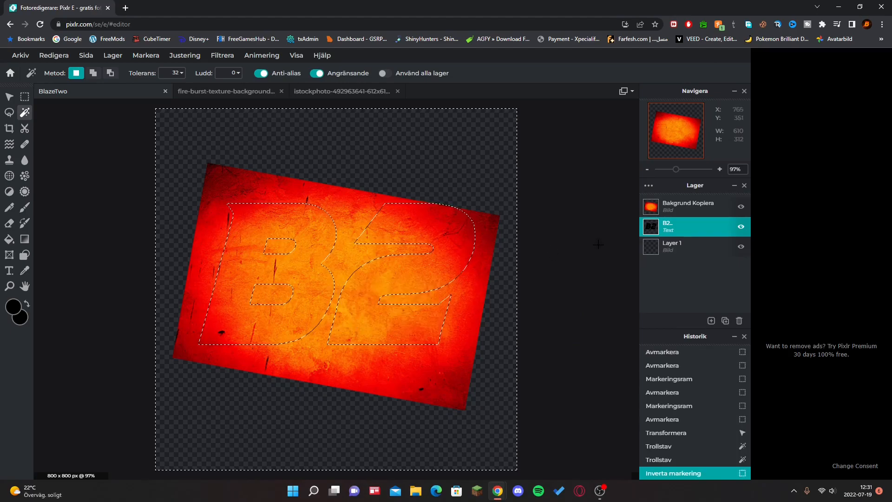
{"action": "left_click", "coordinate": [688, 206]}
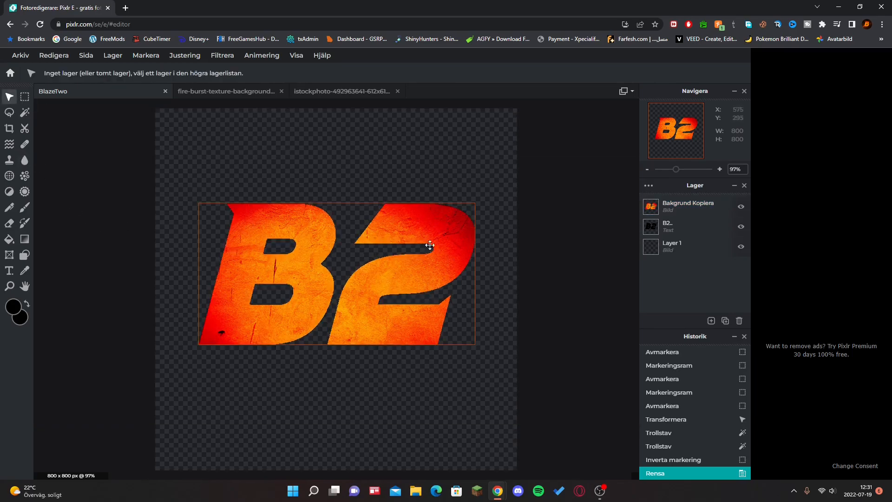
{"action": "left_click", "coordinate": [674, 226]}
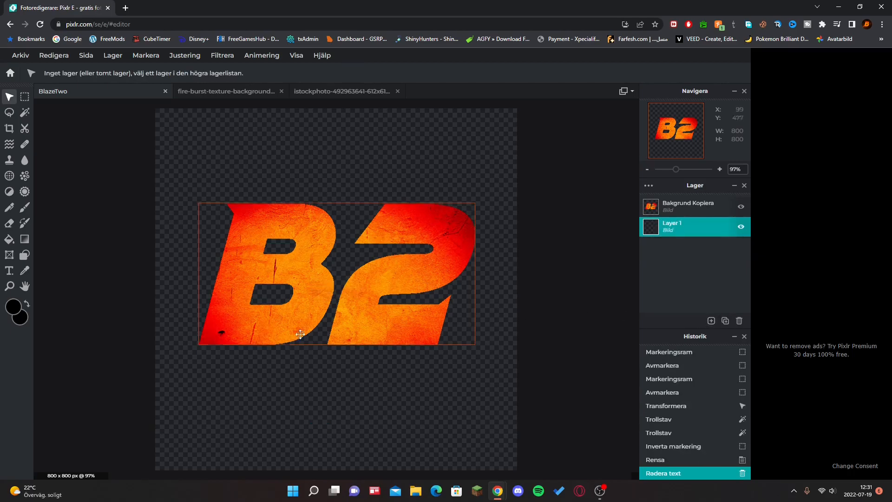
{"action": "mouse_move", "coordinate": [213, 301]}
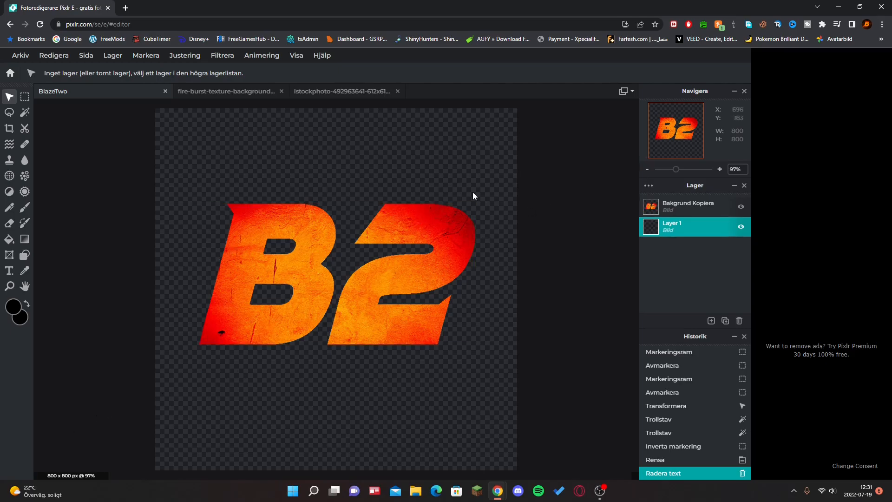
{"action": "mouse_move", "coordinate": [54, 91]}
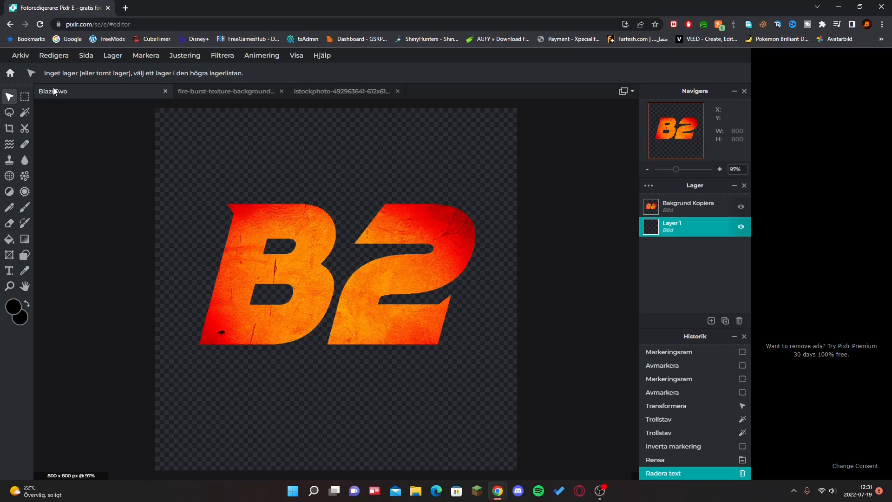
Open the galaxy image and stretch it to cover the canvas behind the letters
{"action": "left_click", "coordinate": [20, 55]}
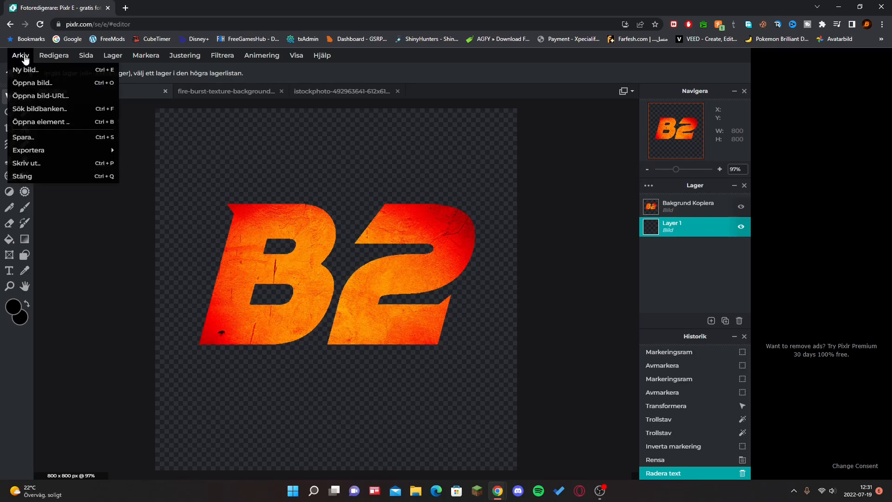
{"action": "left_click", "coordinate": [32, 82]}
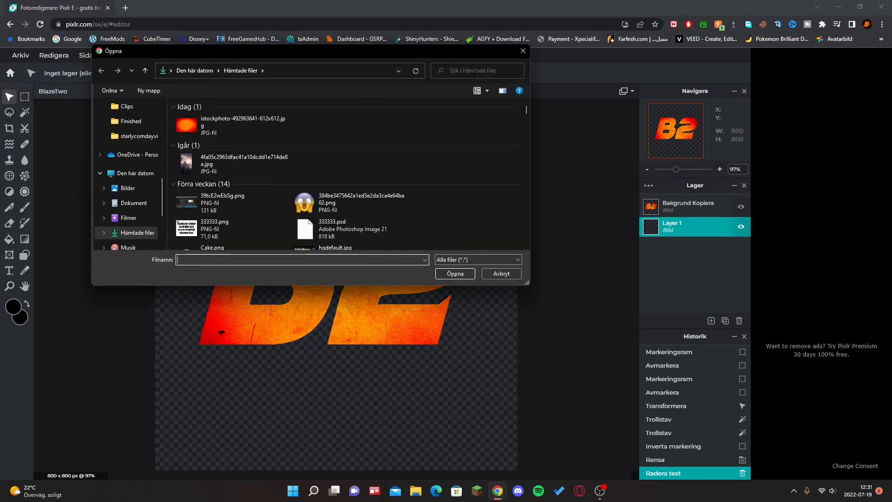
{"action": "type", "text": "galaxy"}
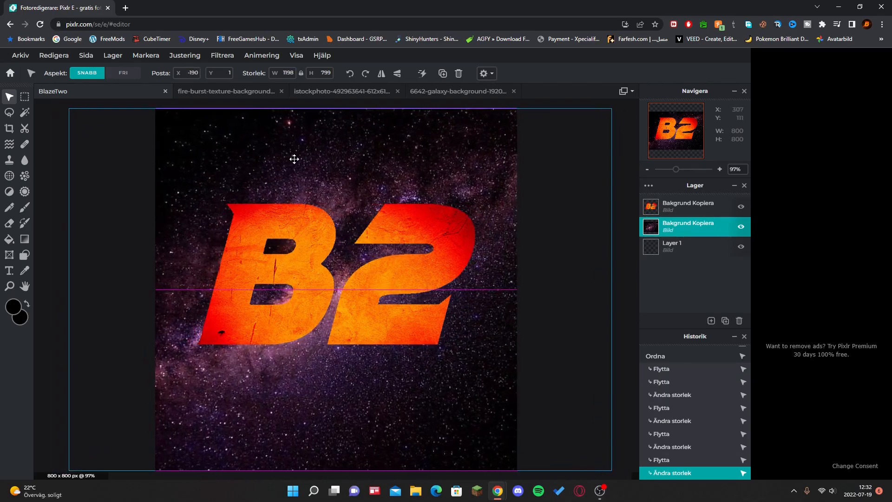
{"action": "left_click_drag", "start_coordinate": [294, 160], "coordinate": [286, 162]}
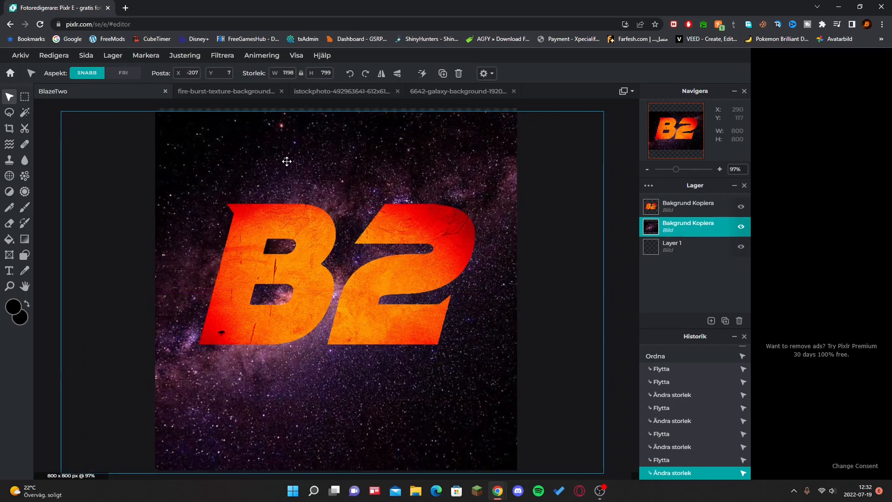
{"action": "left_click_drag", "start_coordinate": [286, 161], "coordinate": [258, 173]}
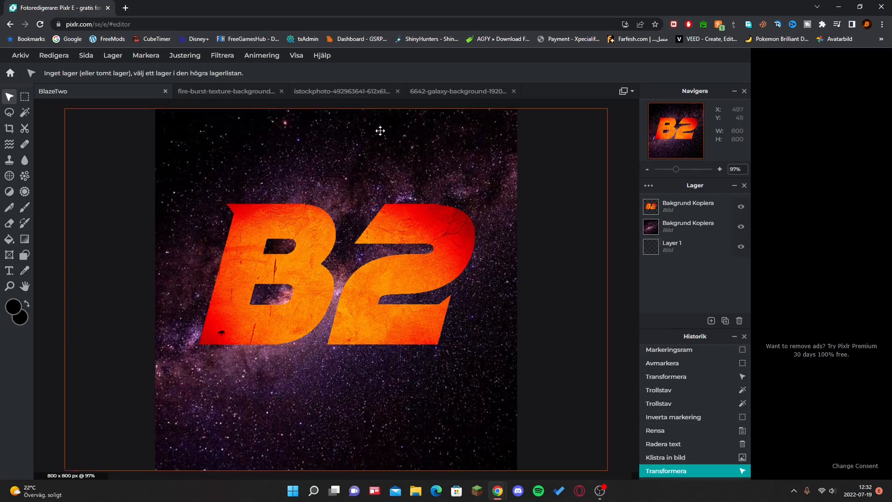
Colorize the B2 letters layer blue with Hue 25 and Saturation 12
{"action": "left_click", "coordinate": [686, 205]}
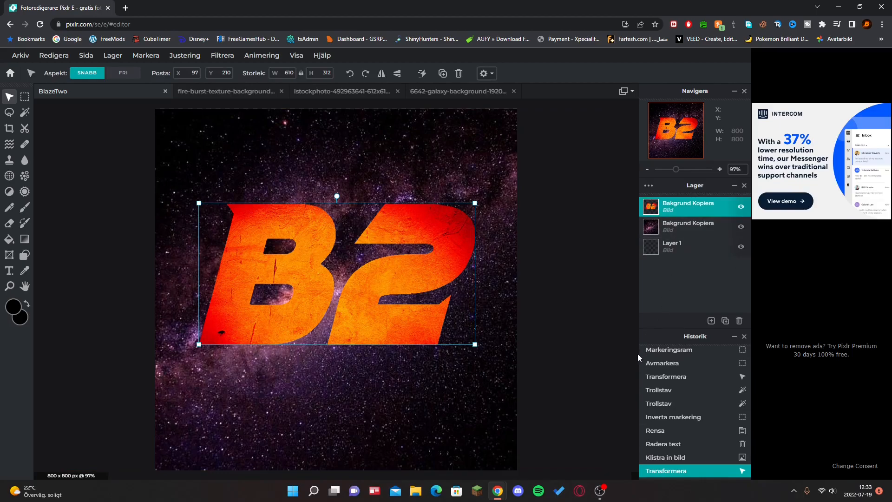
{"action": "mouse_move", "coordinate": [246, 226]}
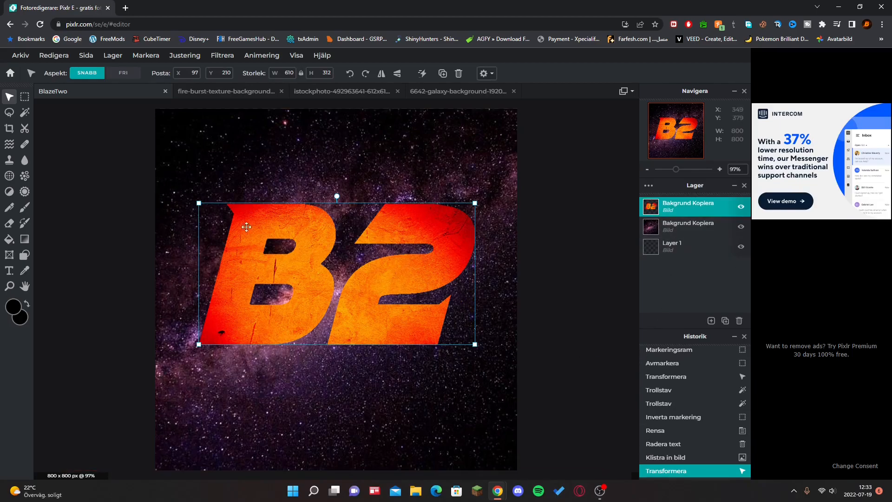
{"action": "left_click", "coordinate": [222, 56]}
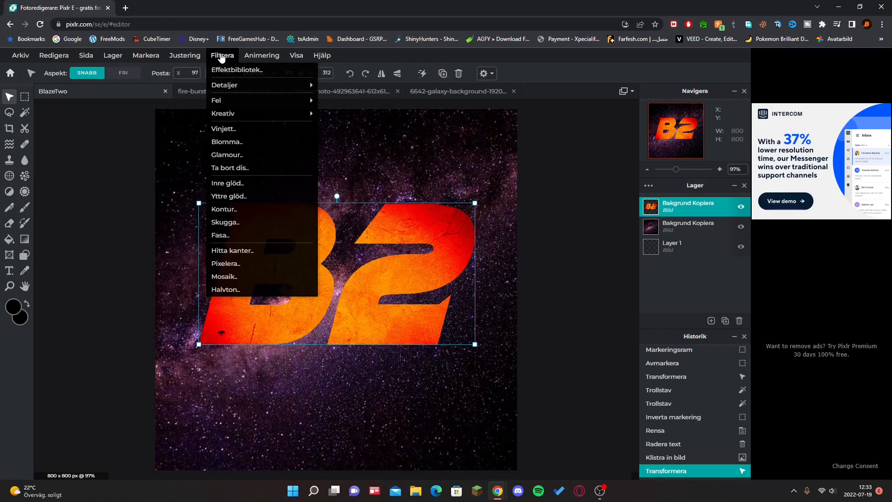
{"action": "left_click", "coordinate": [184, 55]}
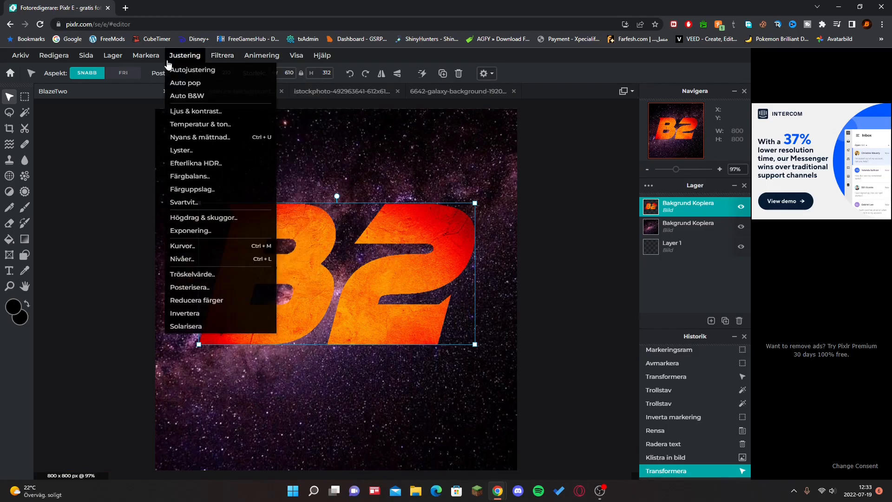
{"action": "mouse_move", "coordinate": [200, 124]}
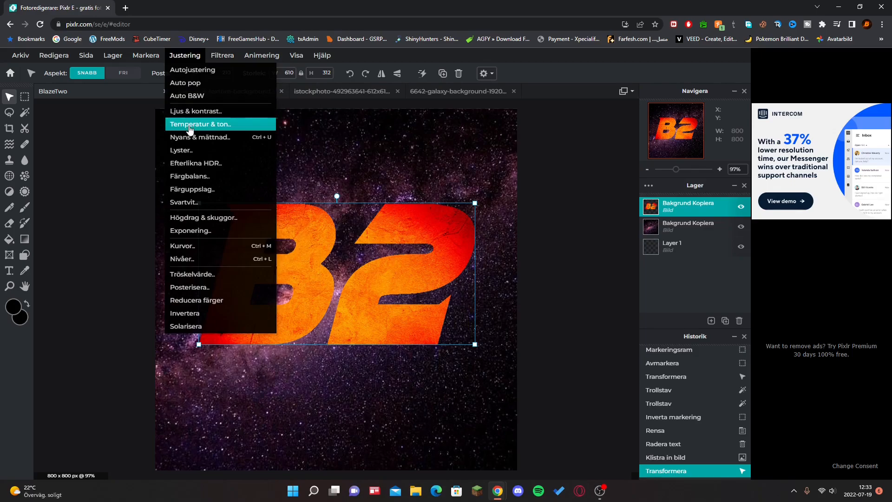
{"action": "left_click", "coordinate": [201, 137]}
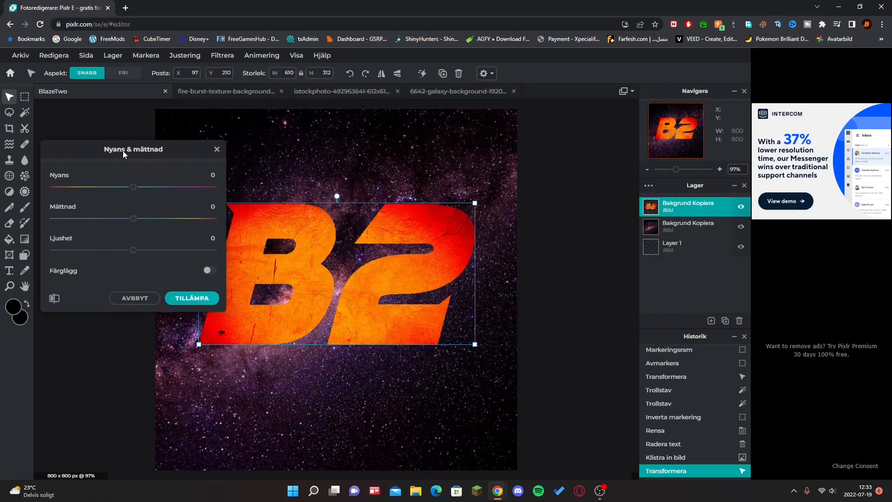
{"action": "left_click_drag", "start_coordinate": [133, 187], "coordinate": [136, 186]}
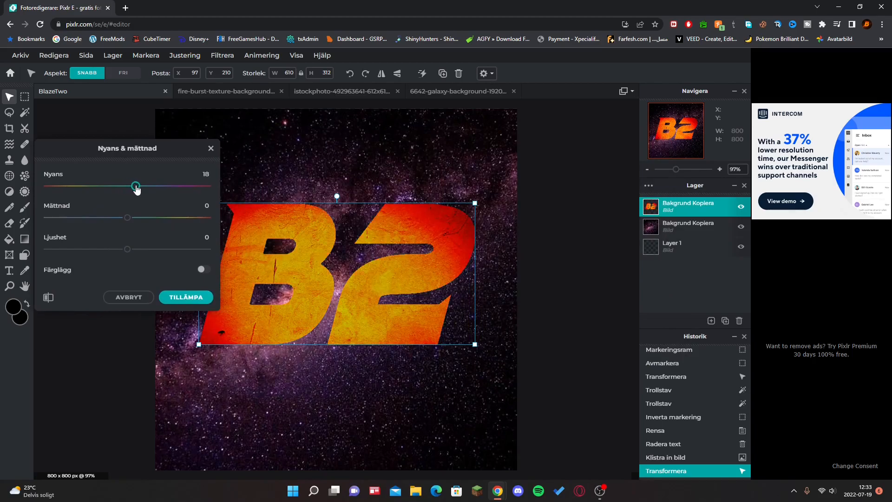
{"action": "left_click", "coordinate": [203, 268]}
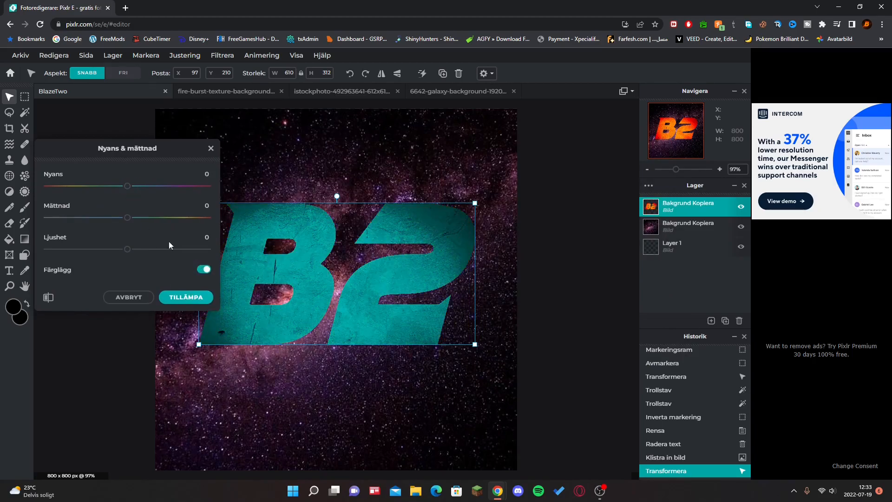
{"action": "left_click_drag", "start_coordinate": [127, 186], "coordinate": [137, 185]}
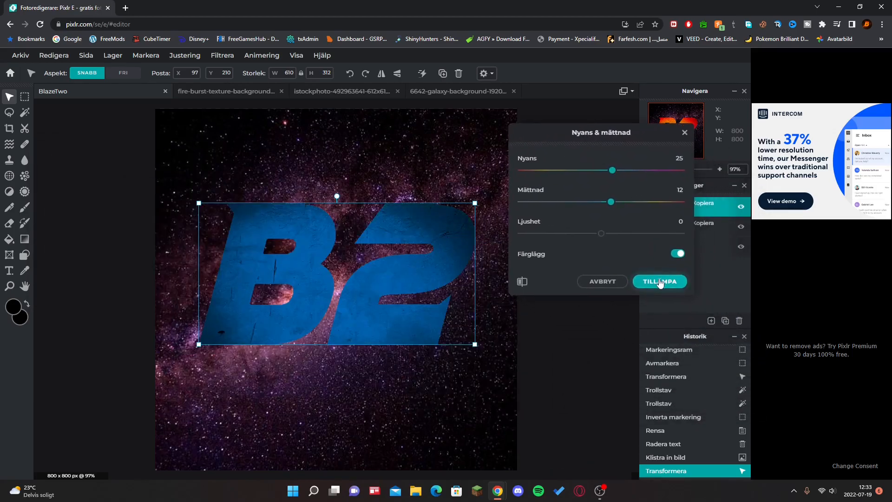
{"action": "left_click", "coordinate": [659, 281]}
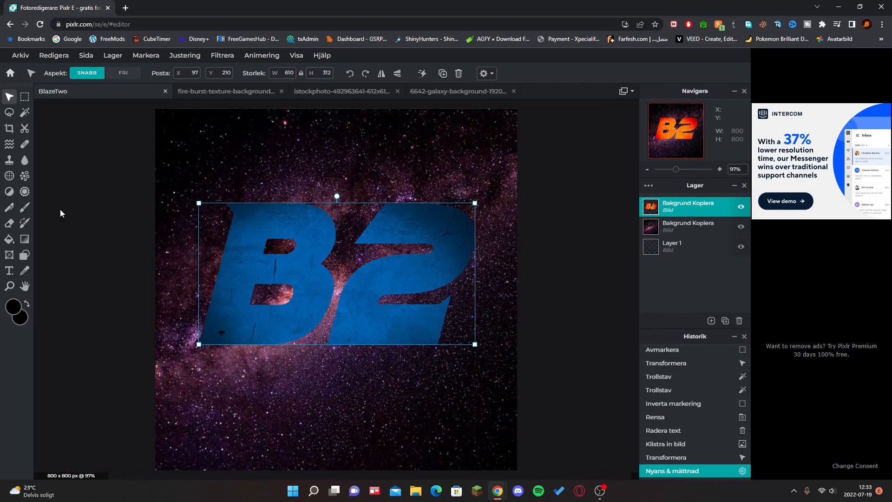
{"action": "left_click", "coordinate": [266, 163]}
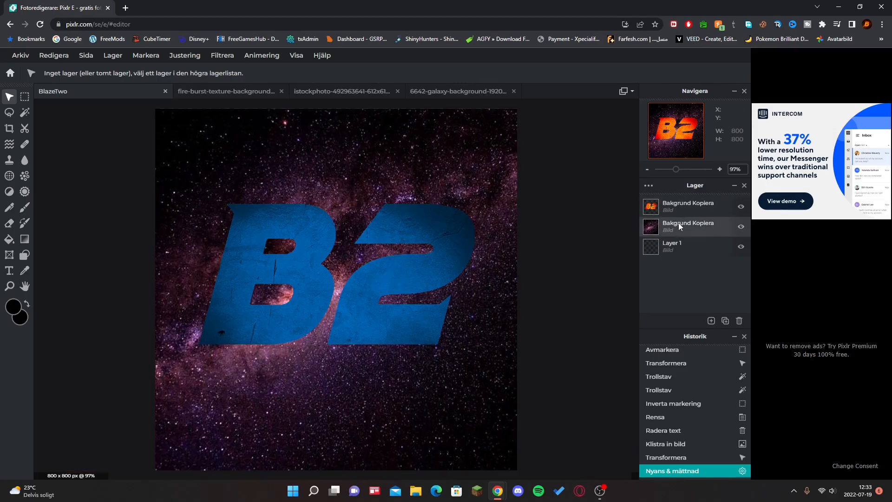
Colorize the galaxy background layer teal with Hue 6 and Saturation 100
{"action": "left_click", "coordinate": [687, 227]}
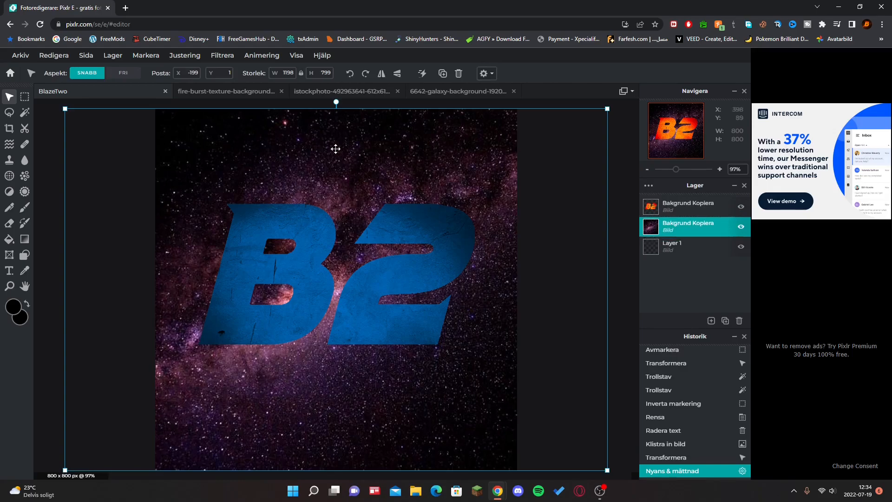
{"action": "left_click", "coordinate": [184, 55]}
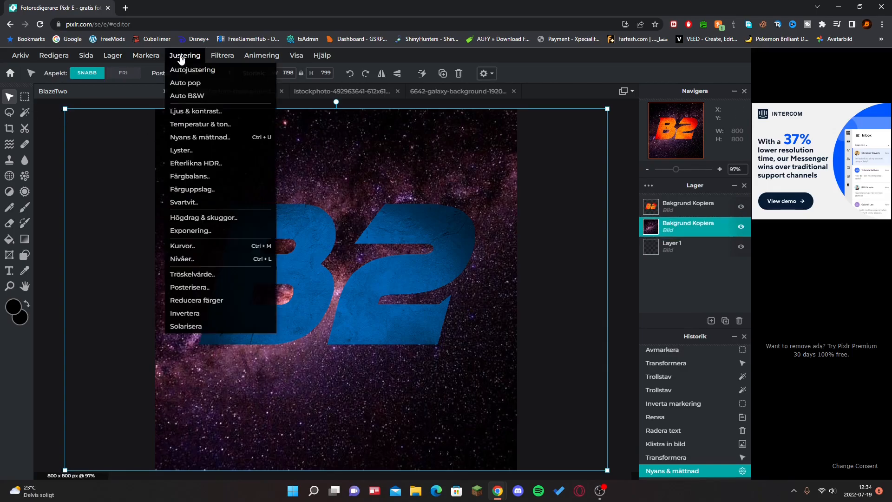
{"action": "mouse_move", "coordinate": [200, 137]}
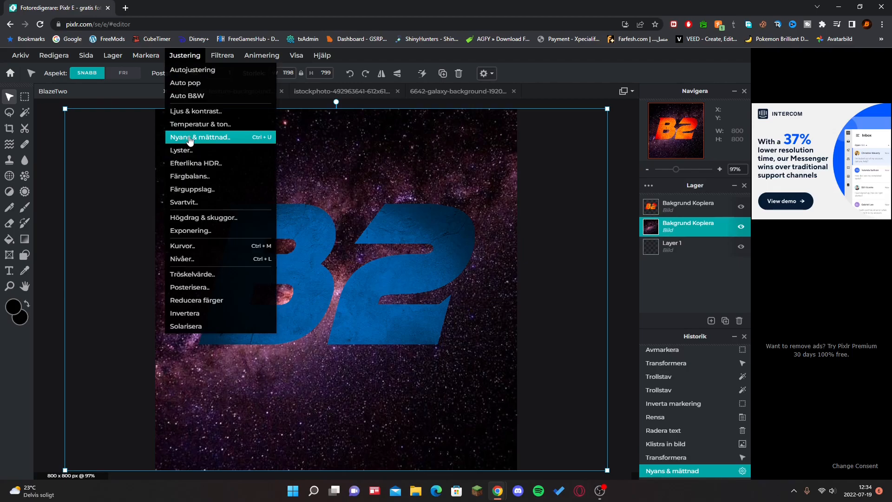
{"action": "left_click", "coordinate": [200, 137]}
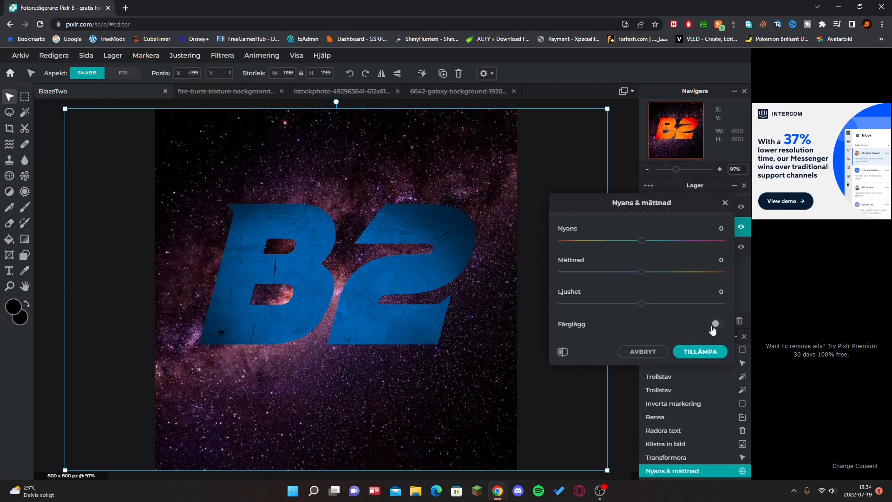
{"action": "left_click", "coordinate": [715, 323]}
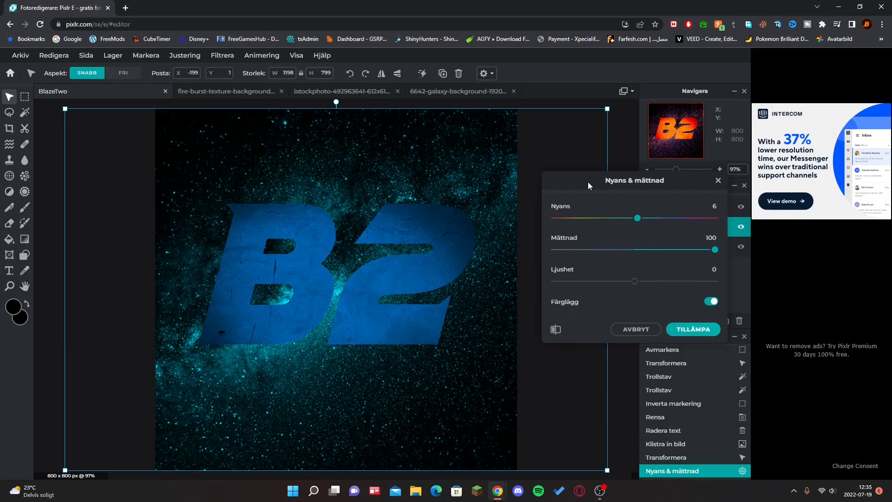
{"action": "left_click", "coordinate": [693, 329]}
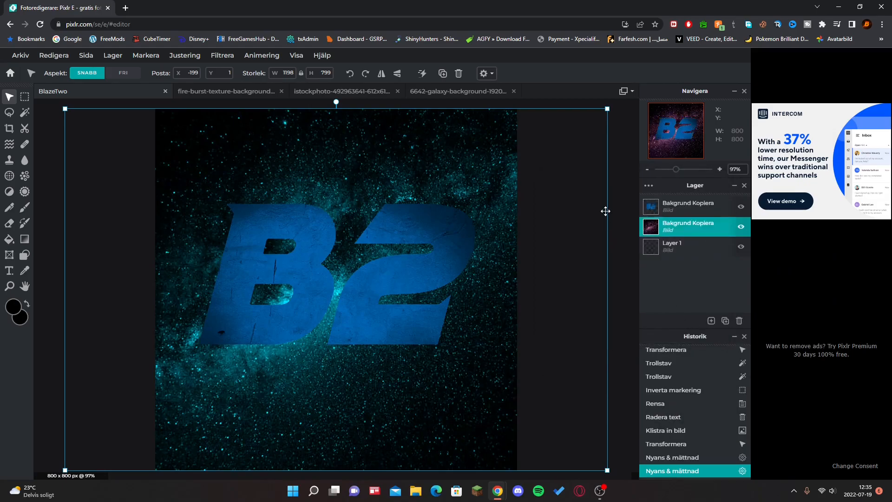
{"action": "left_click", "coordinate": [671, 246]}
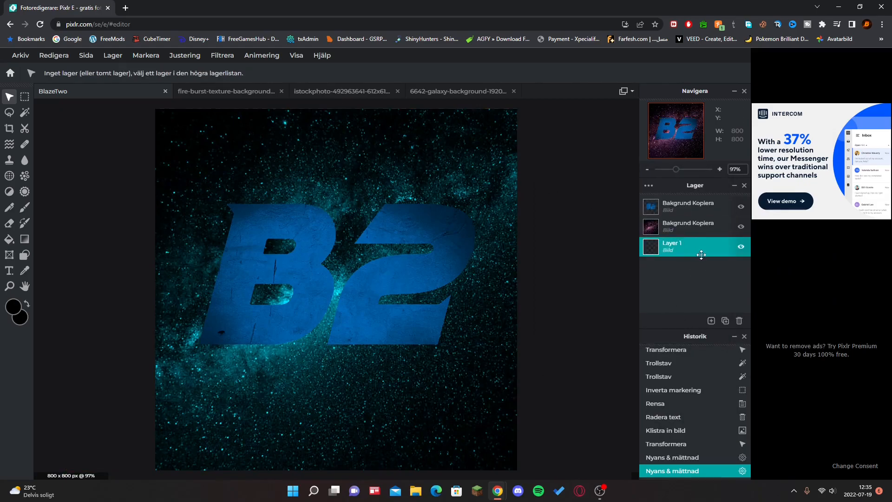
{"action": "left_click", "coordinate": [739, 320]}
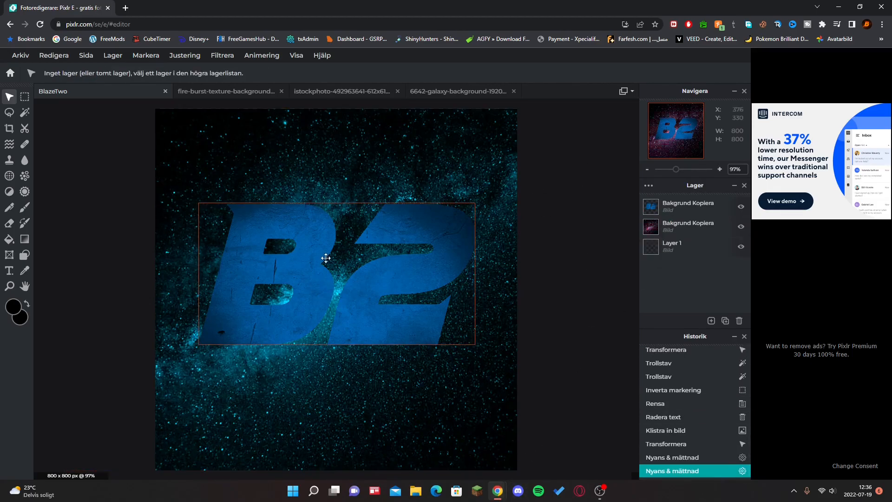
Add a black letter shadow: opacity 100%, blur 0, offset 11px right, 20px down
{"action": "left_click", "coordinate": [687, 205]}
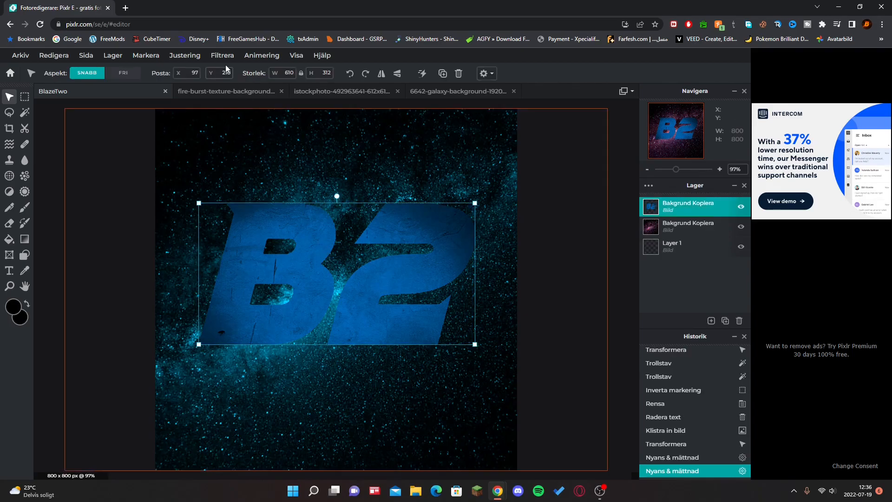
{"action": "left_click", "coordinate": [222, 55]}
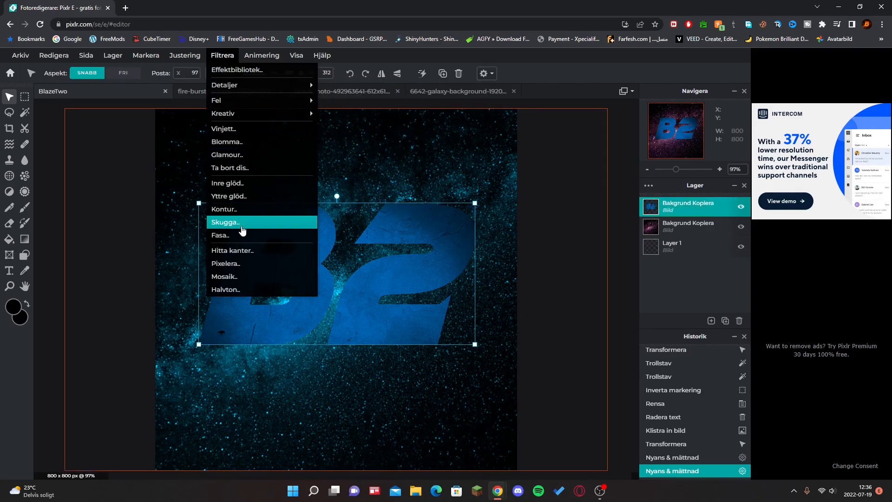
{"action": "left_click", "coordinate": [225, 221]}
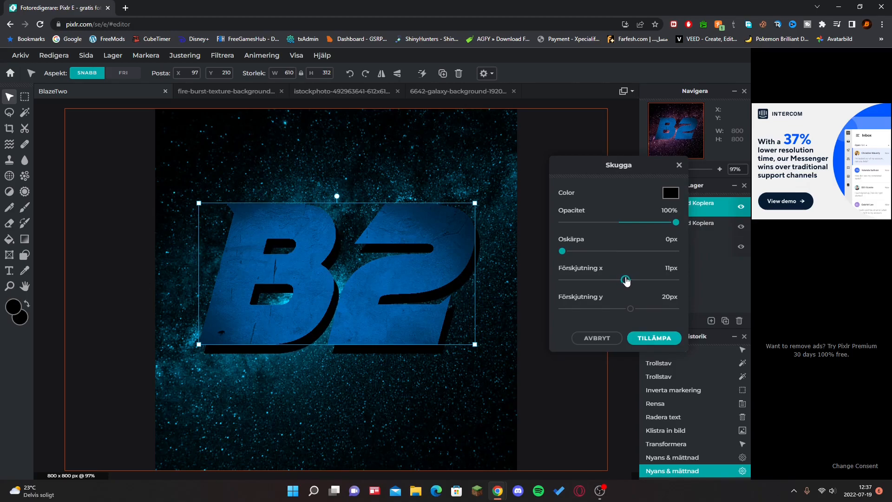
{"action": "left_click", "coordinate": [653, 338]}
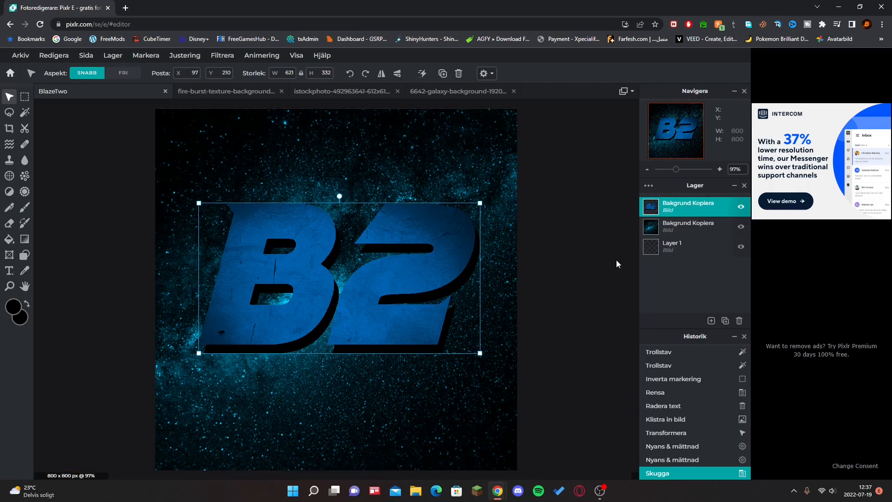
{"action": "left_click", "coordinate": [550, 264]}
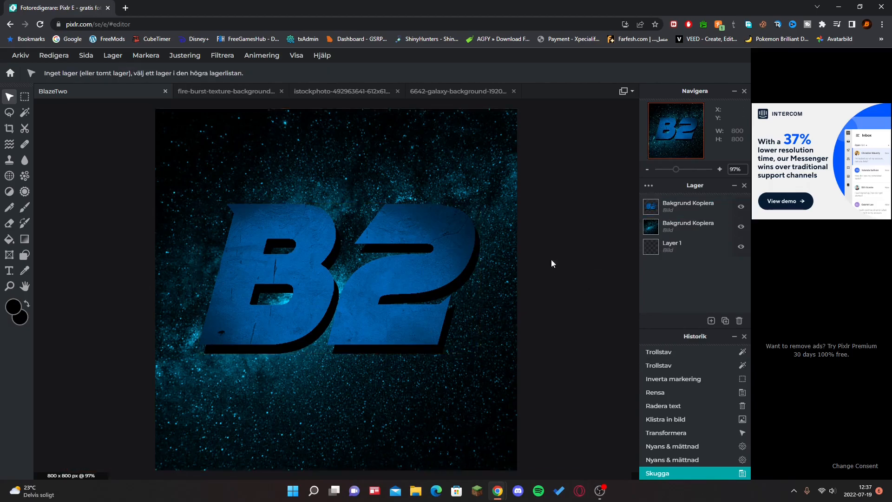
Apply a black Outline filter (size 3, 100% opacity) to the B2 letters
{"action": "left_click", "coordinate": [222, 56]}
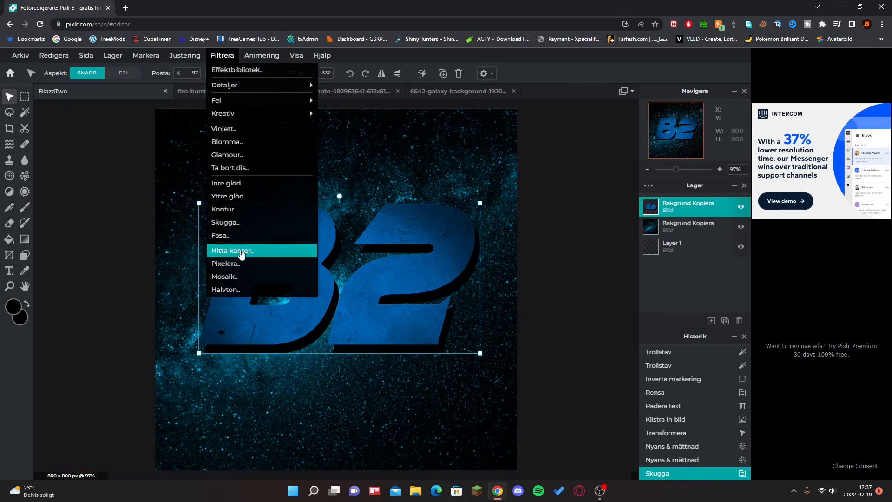
{"action": "left_click", "coordinate": [223, 209]}
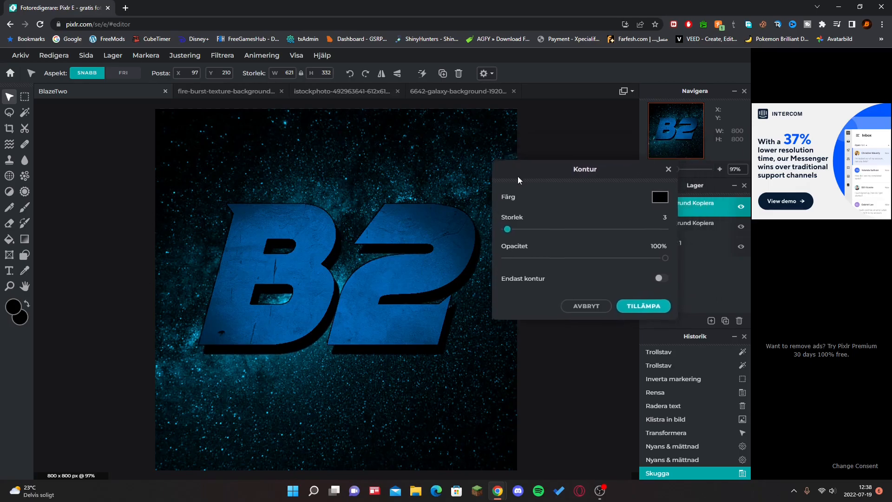
{"action": "left_click", "coordinate": [642, 305]}
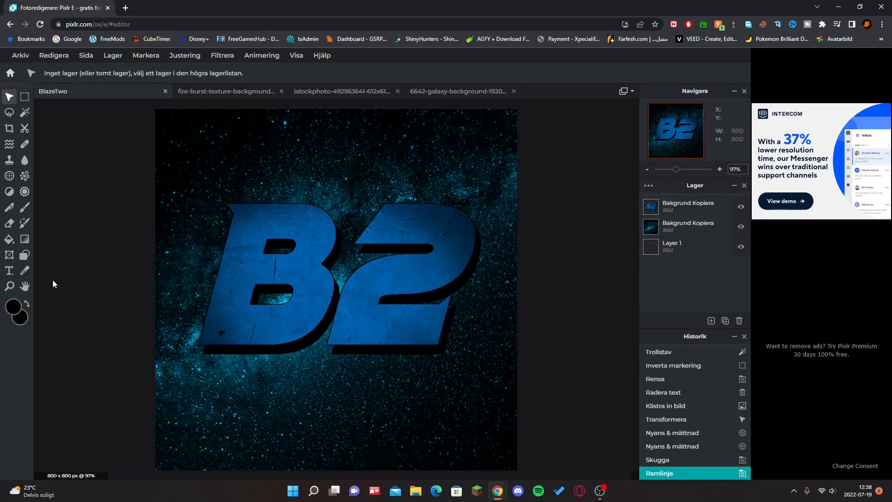
{"action": "left_click", "coordinate": [20, 55]}
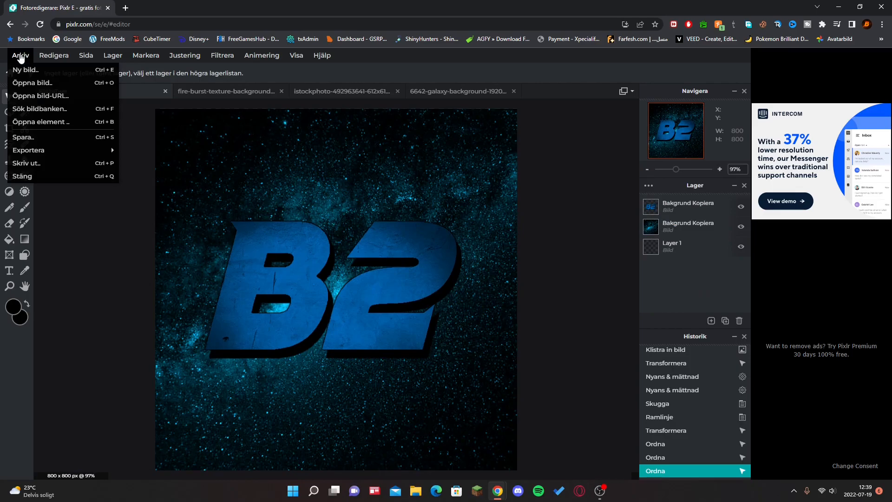
Export the 800×800 logo as a JPG at 100% quality
{"action": "left_click", "coordinate": [22, 136]}
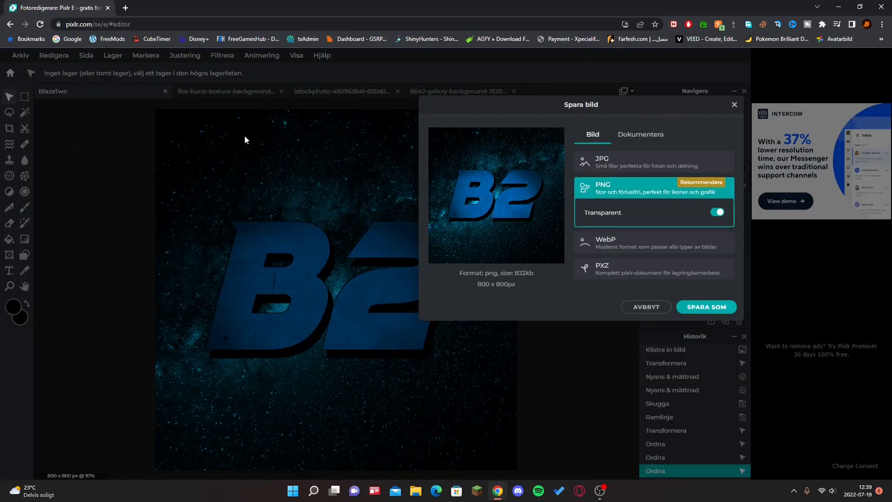
{"action": "left_click", "coordinate": [601, 162]}
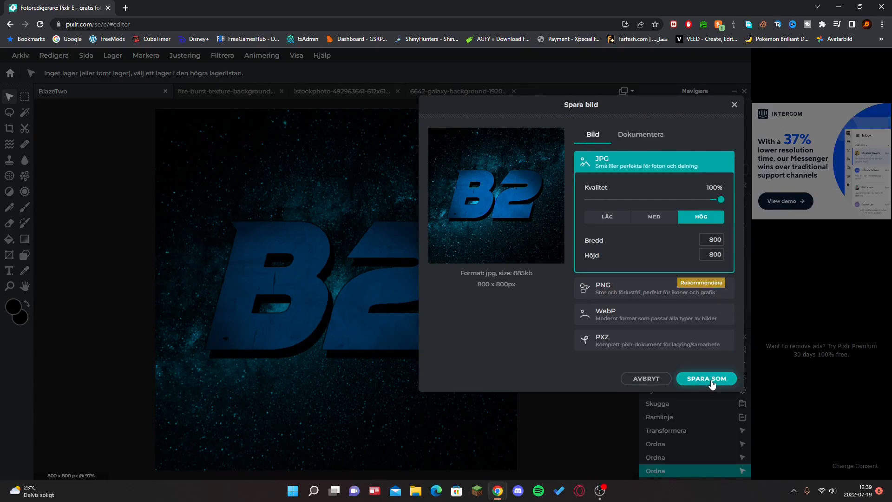
{"action": "left_click", "coordinate": [706, 378]}
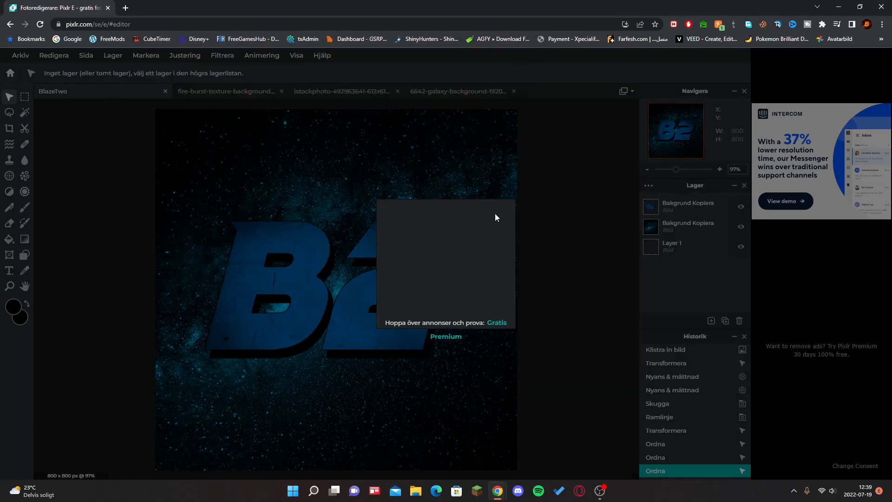